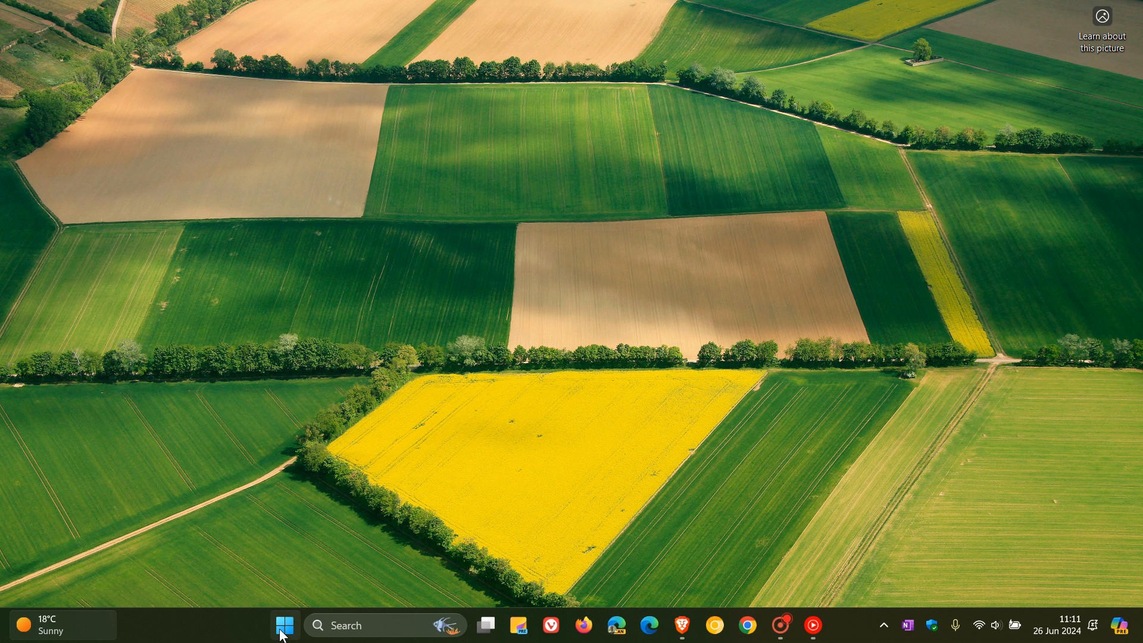
Launch Settings from the Start menu and go to the Windows Update page.
left_click(284, 624)
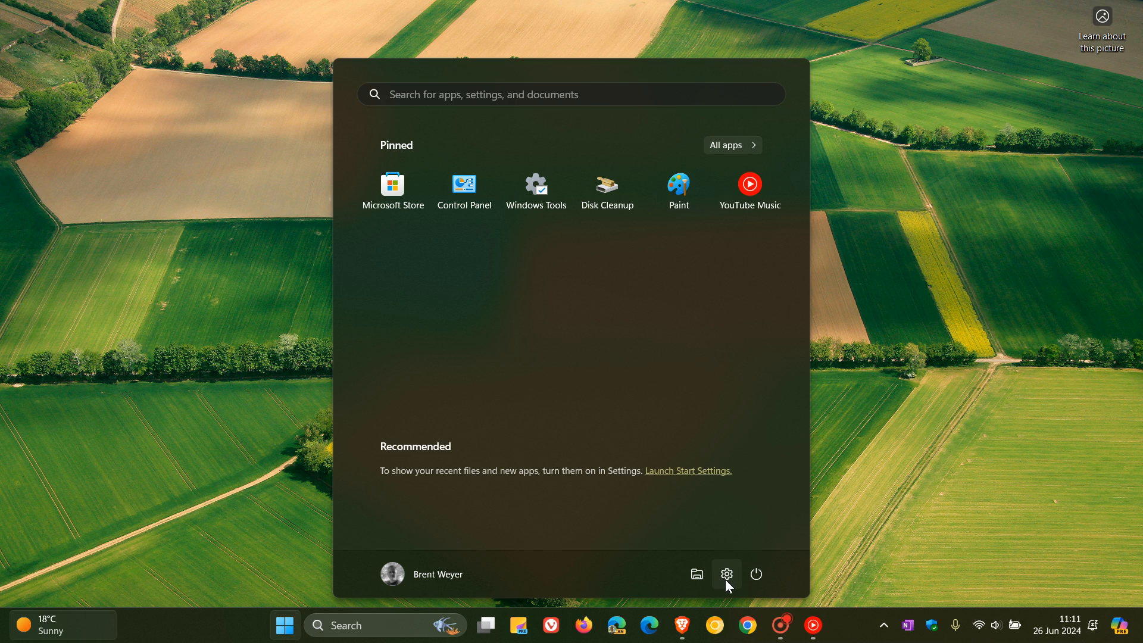
left_click(726, 574)
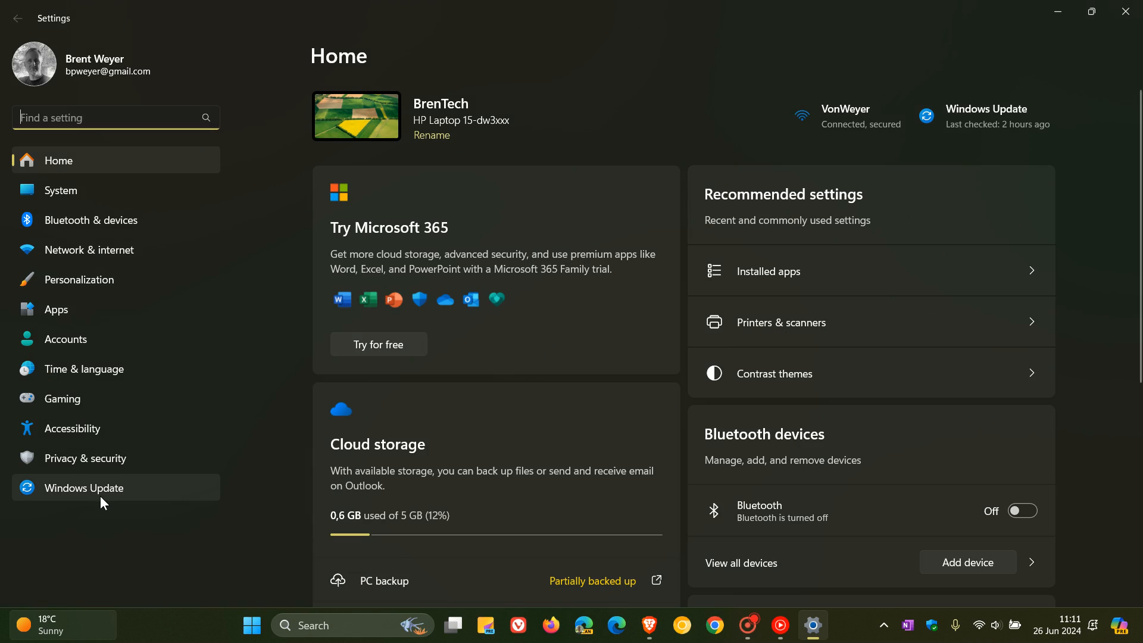
left_click(85, 487)
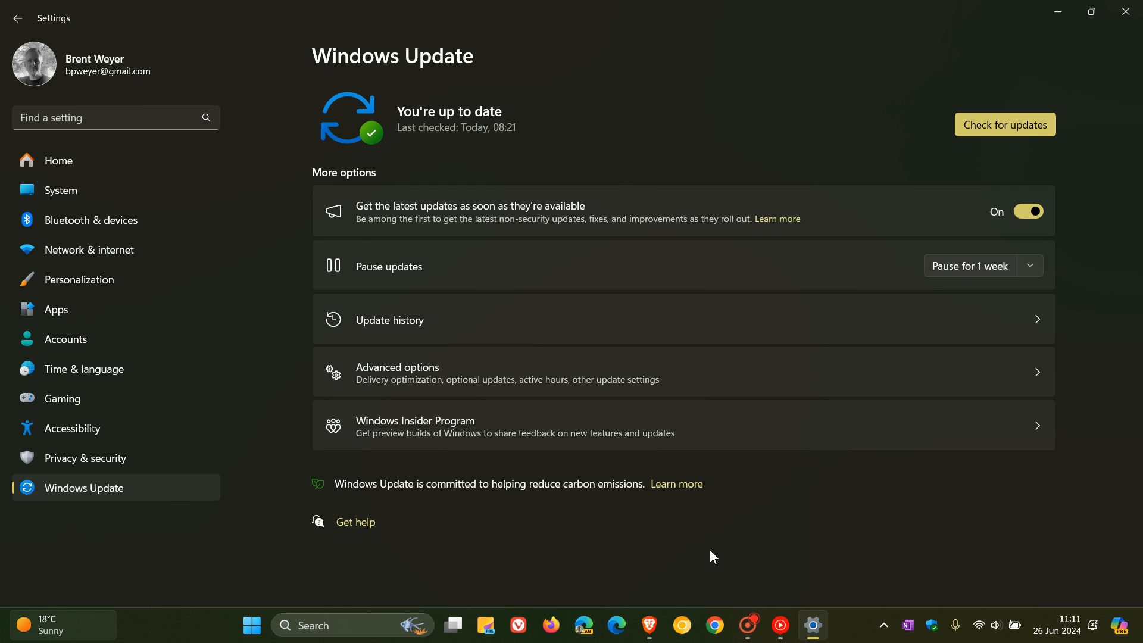
mouse_move(741, 520)
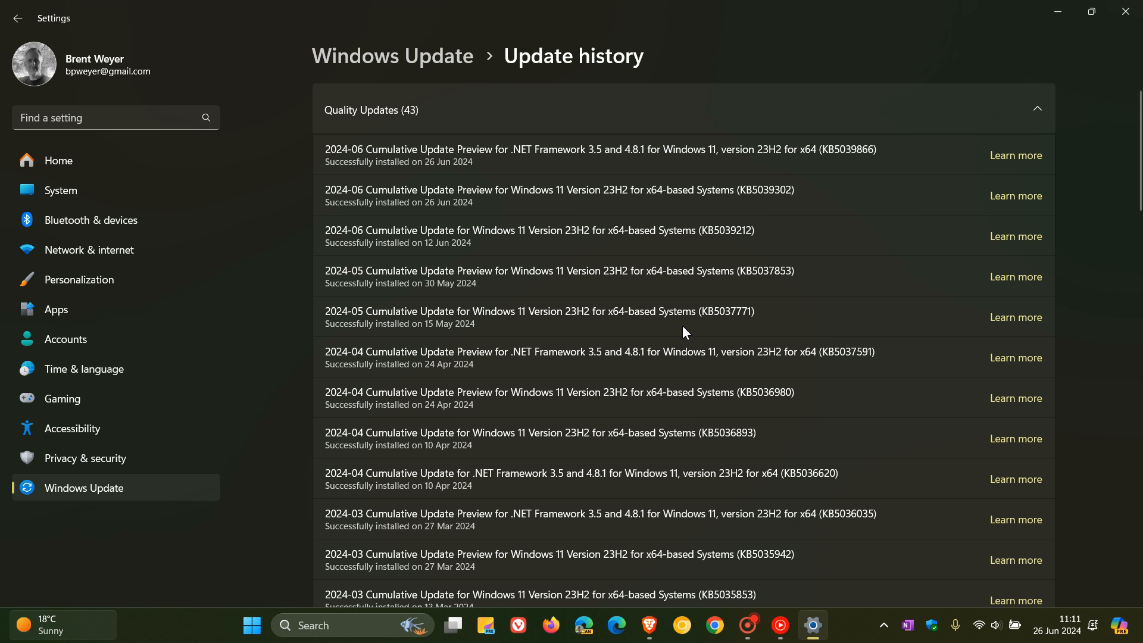
mouse_move(805, 257)
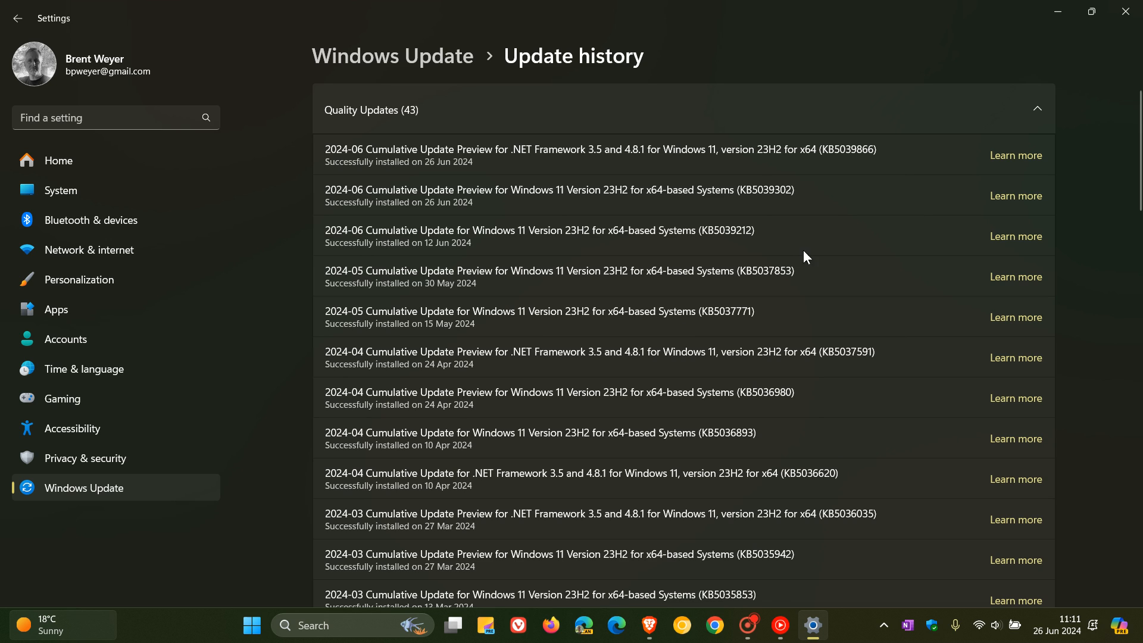
mouse_move(713, 184)
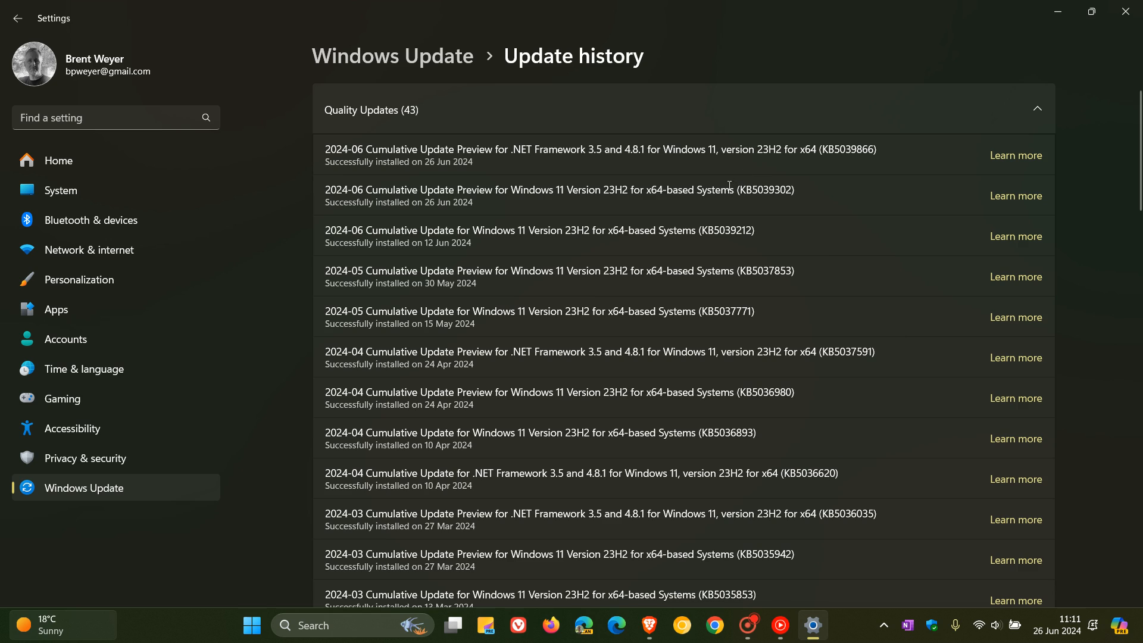
mouse_move(822, 207)
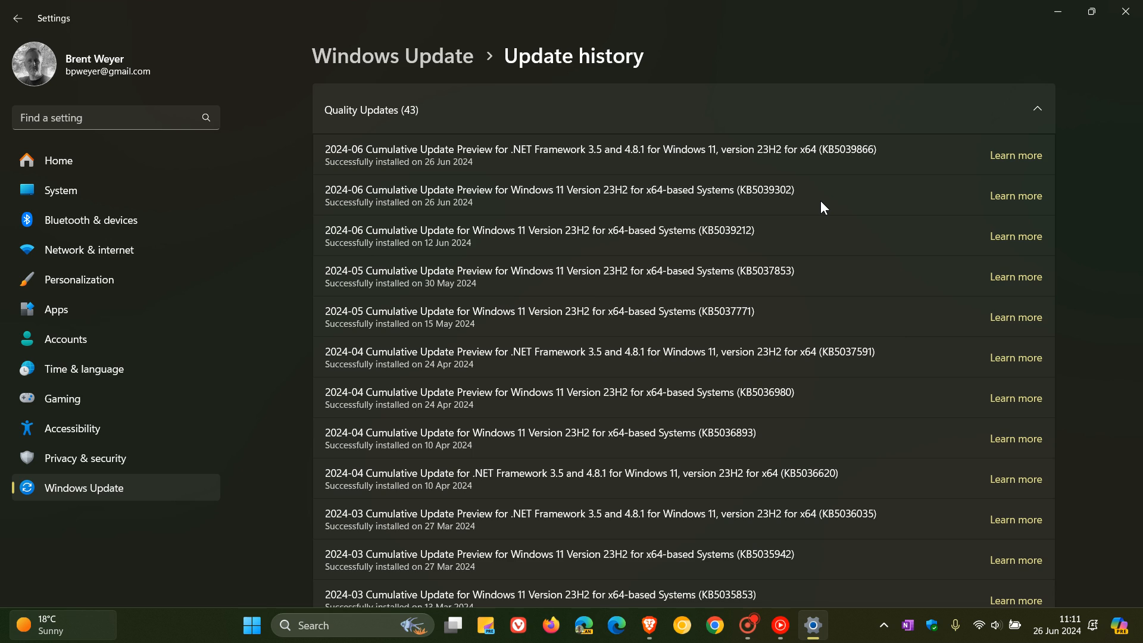
mouse_move(806, 189)
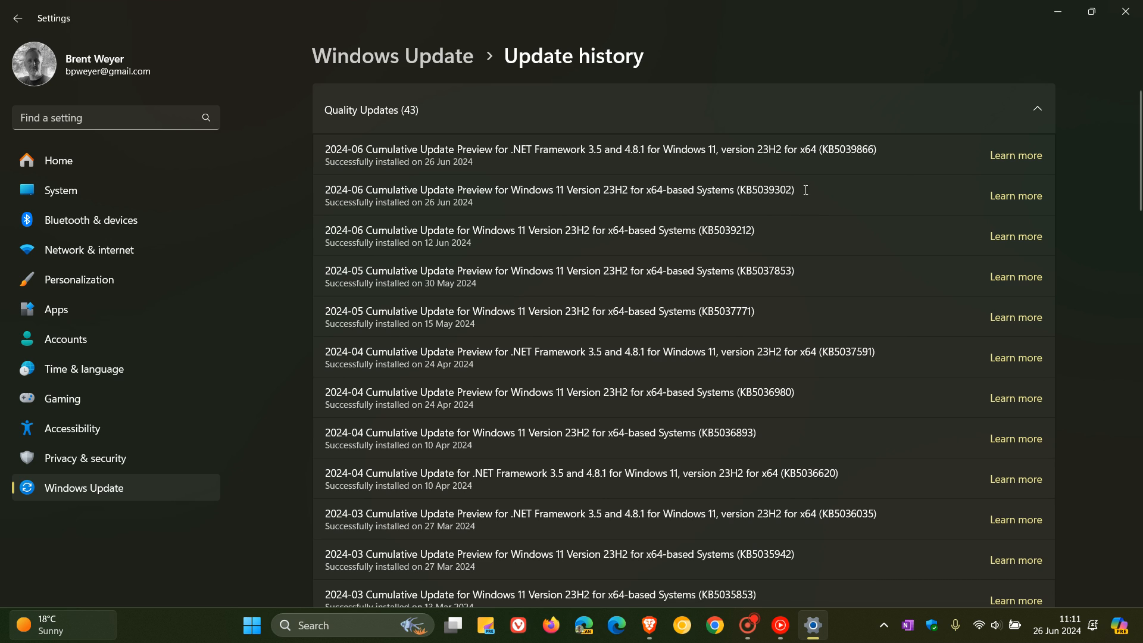
mouse_move(837, 192)
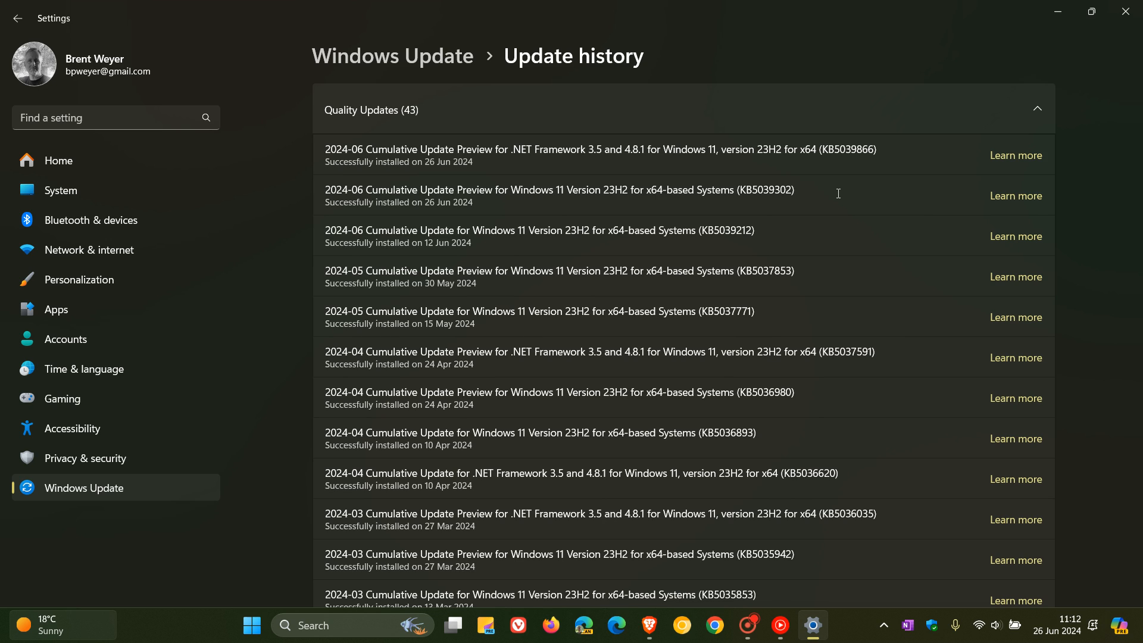
mouse_move(805, 190)
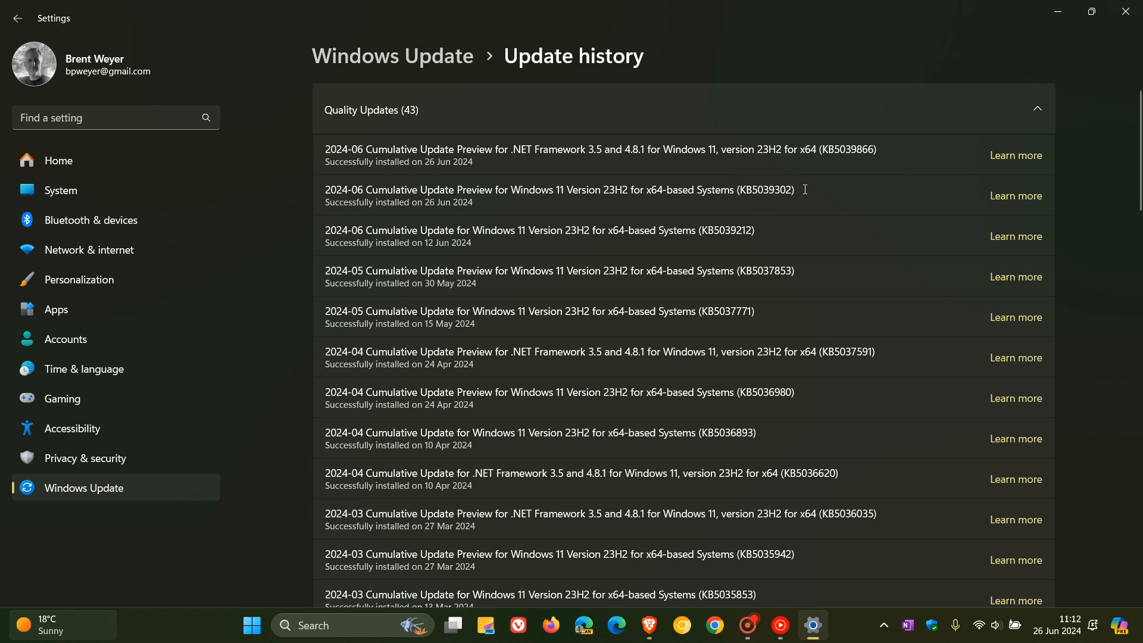
mouse_move(748, 191)
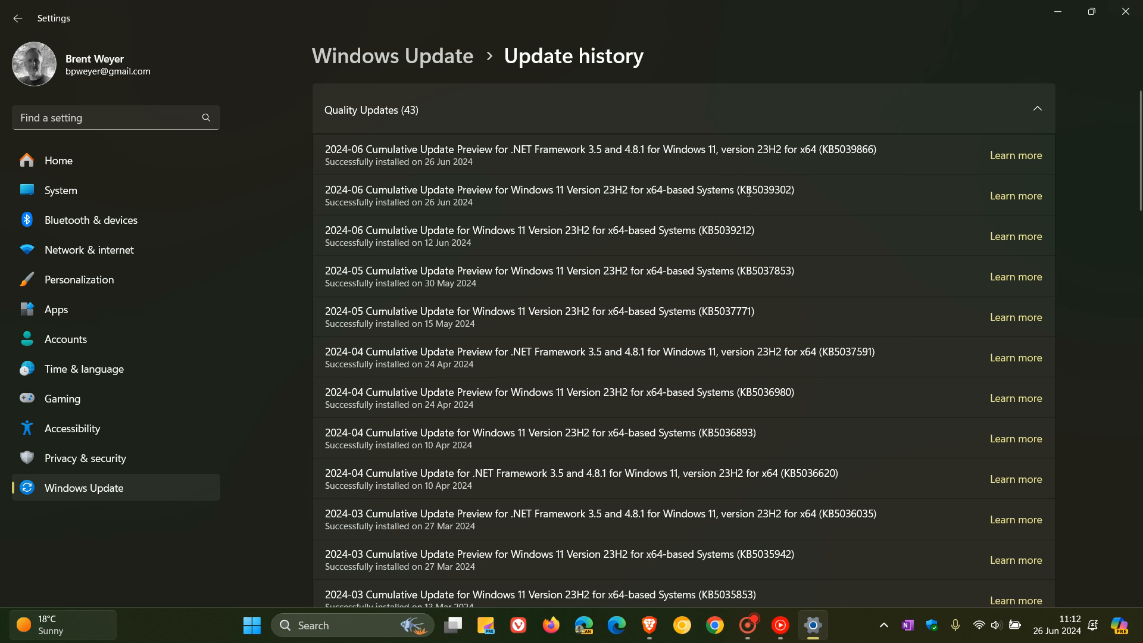
mouse_move(764, 205)
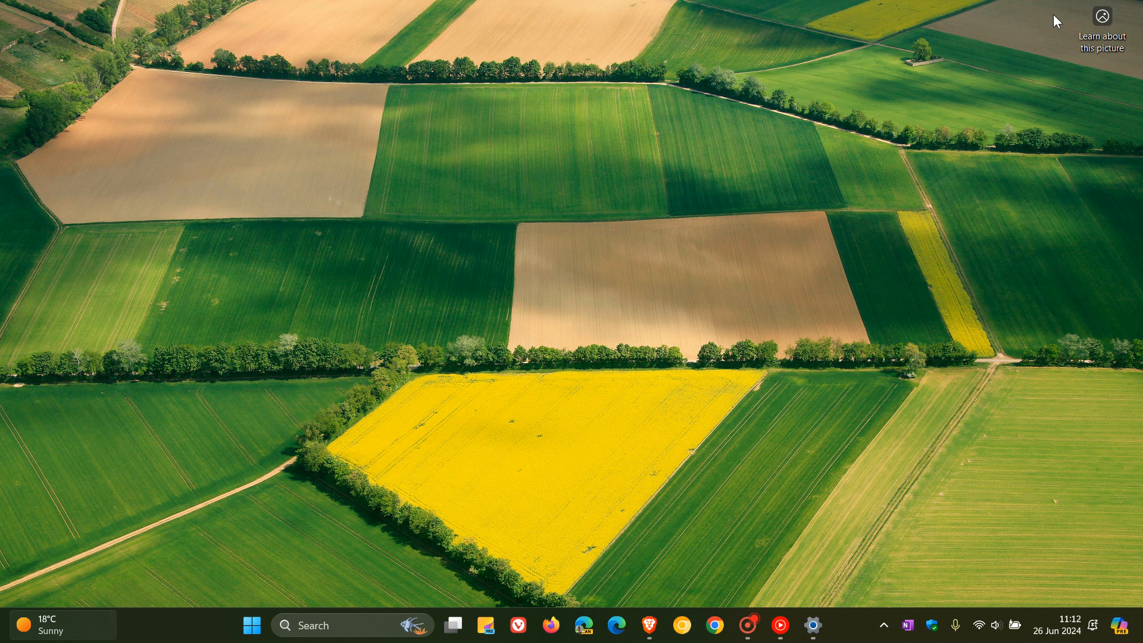
mouse_move(858, 163)
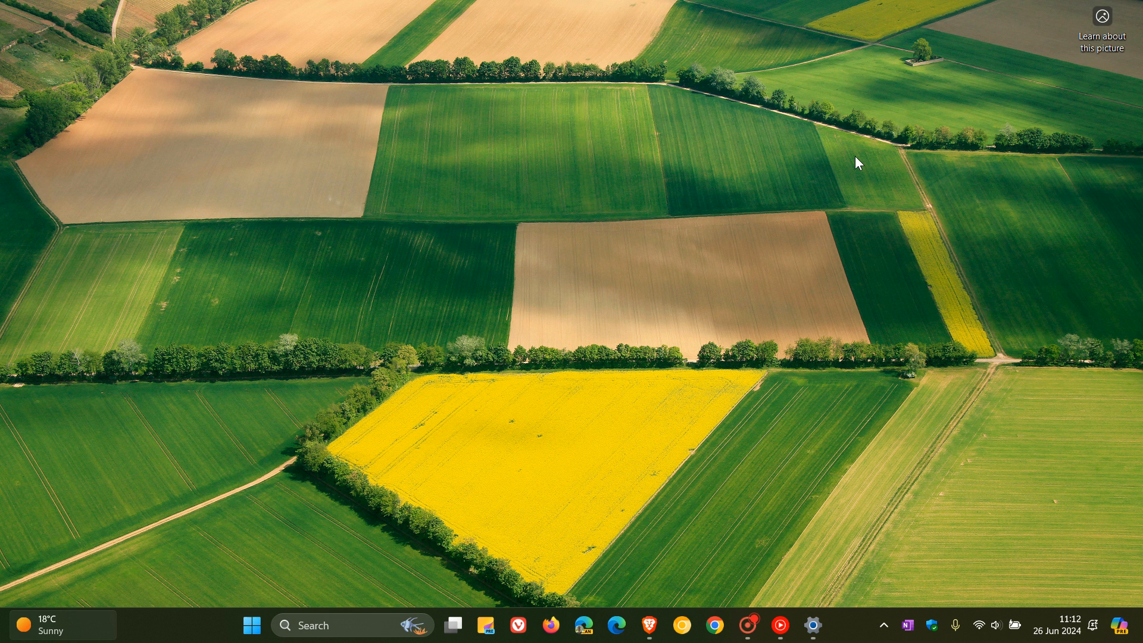
Restore the Settings window from the taskbar and show its Home page.
left_click(811, 626)
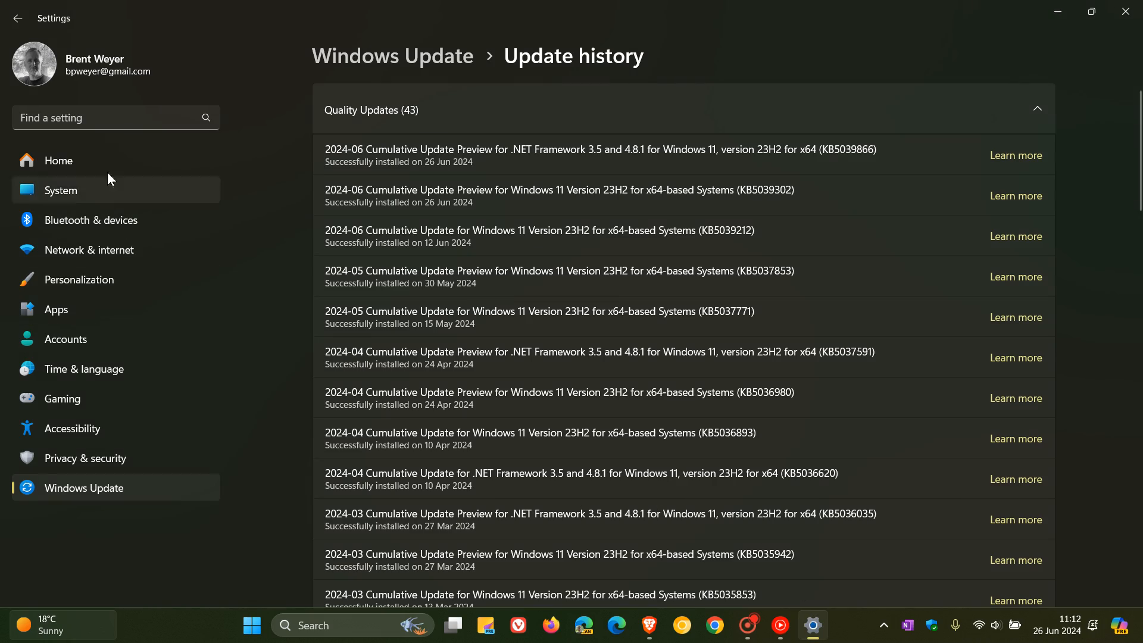
left_click(57, 160)
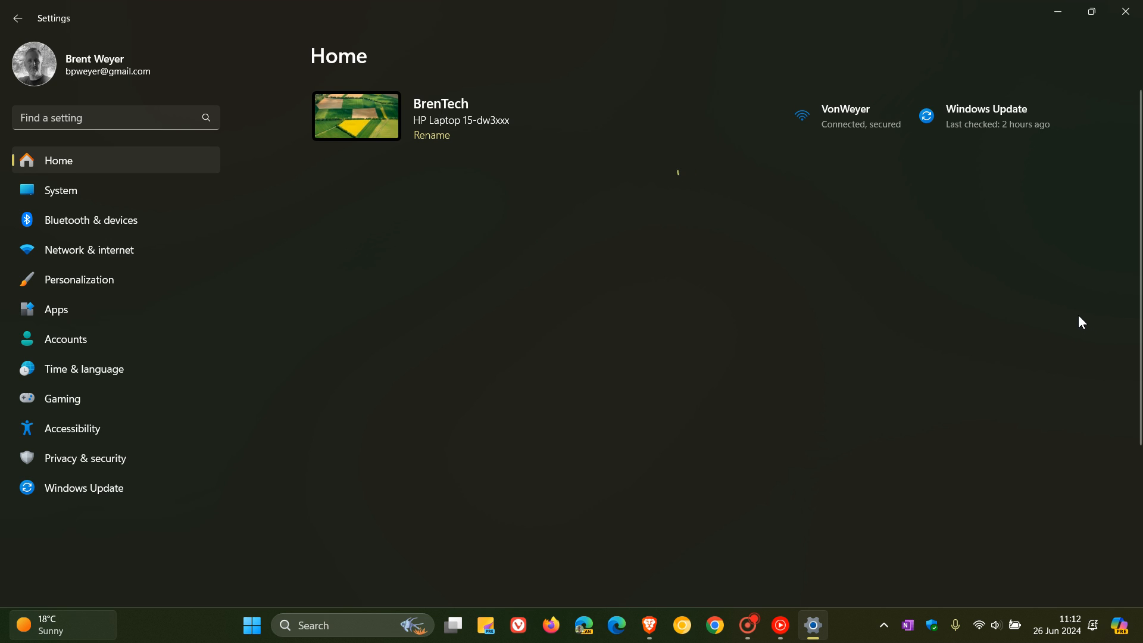
mouse_move(967, 344)
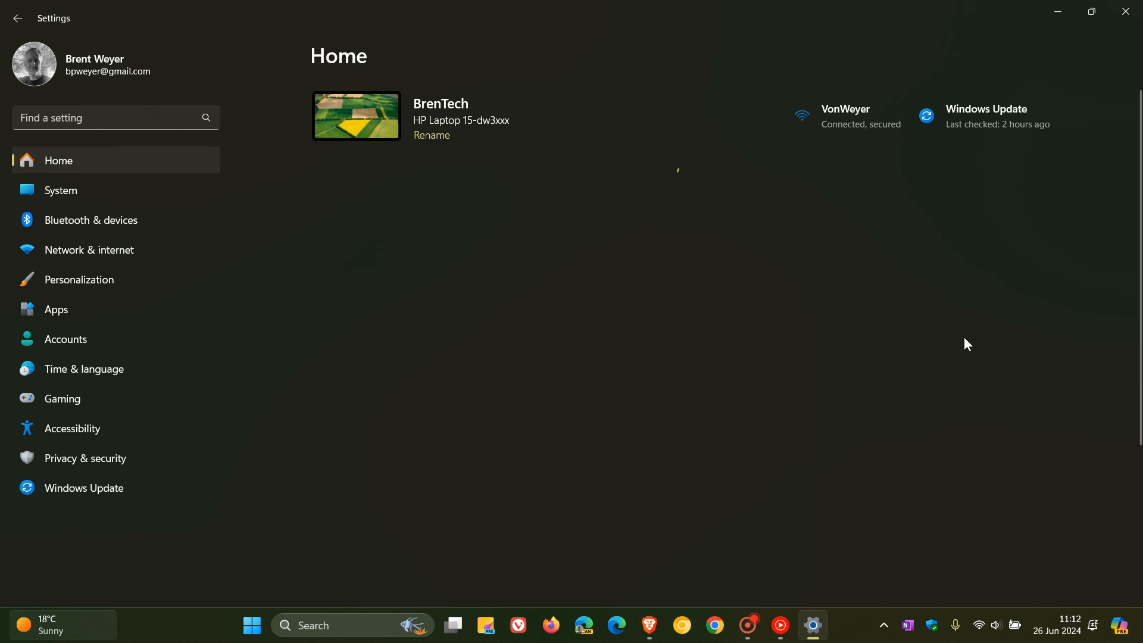
mouse_move(893, 368)
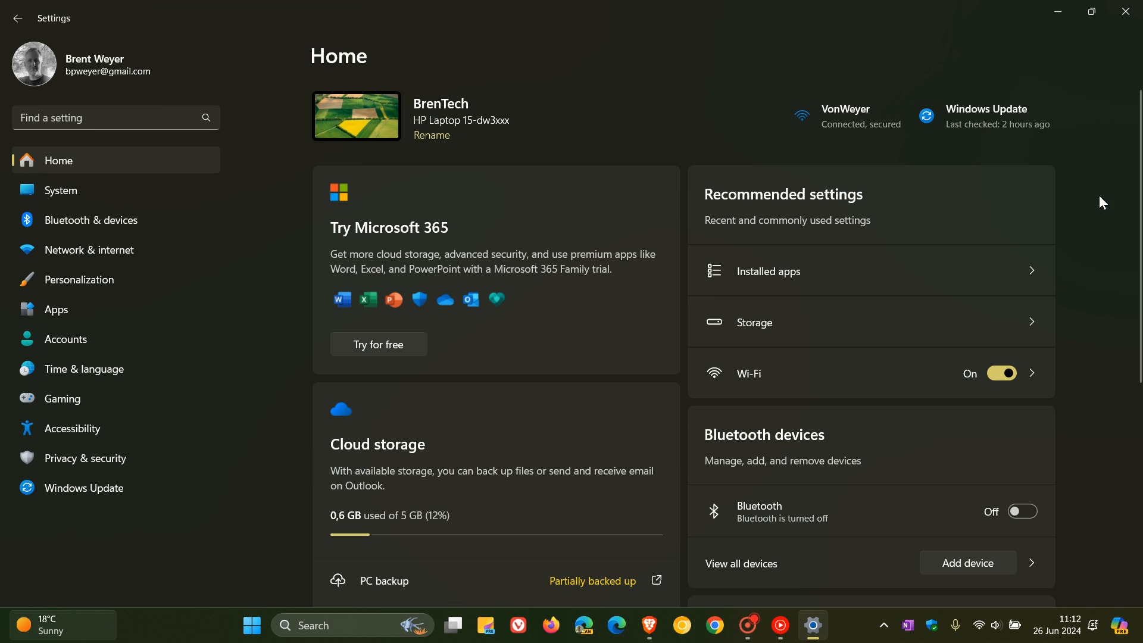
mouse_move(1093, 220)
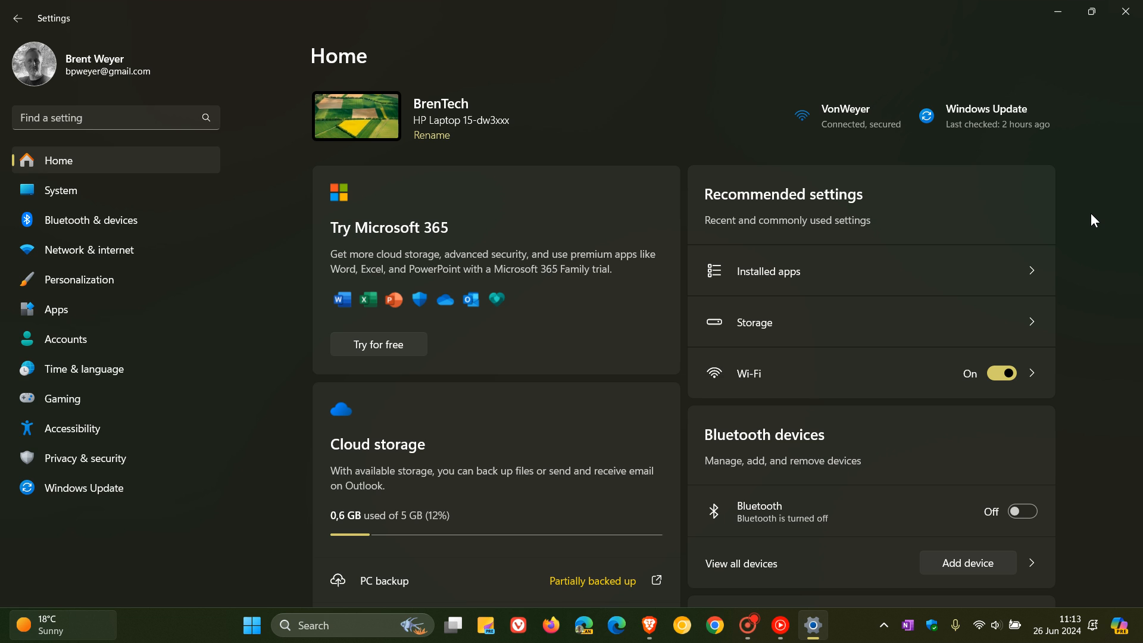
scroll("down", 3)
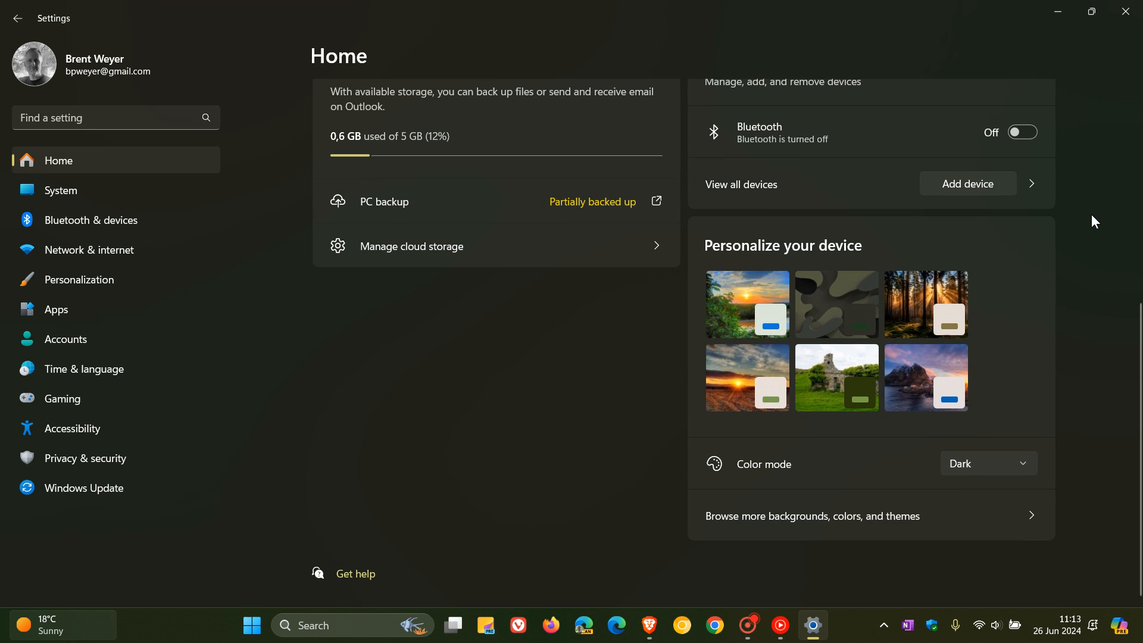
mouse_move(727, 376)
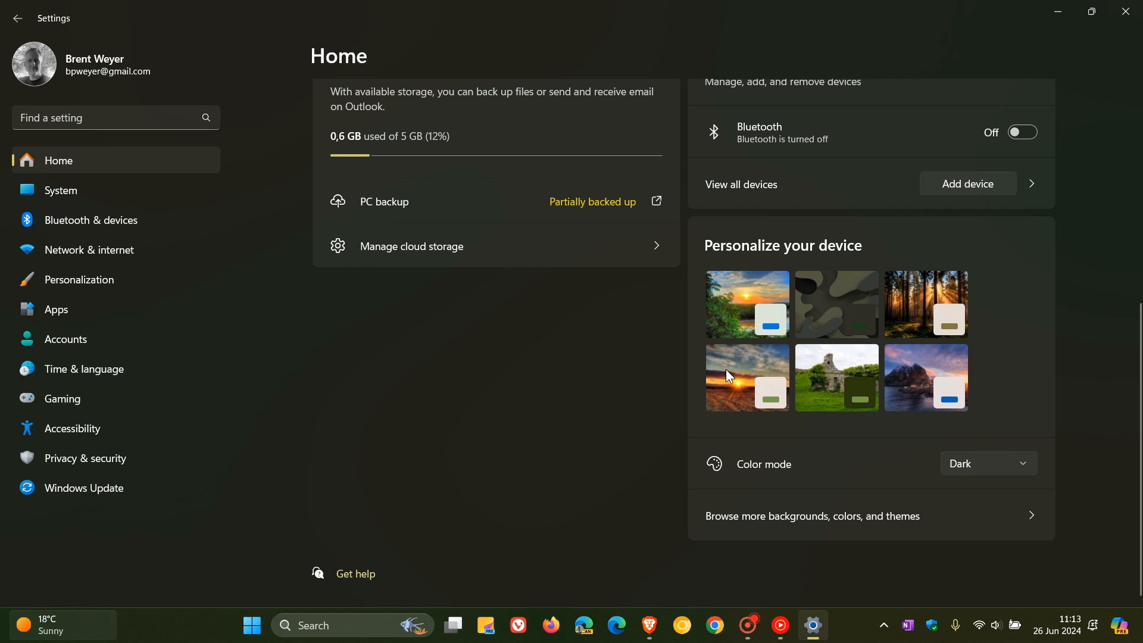
scroll("up", 3)
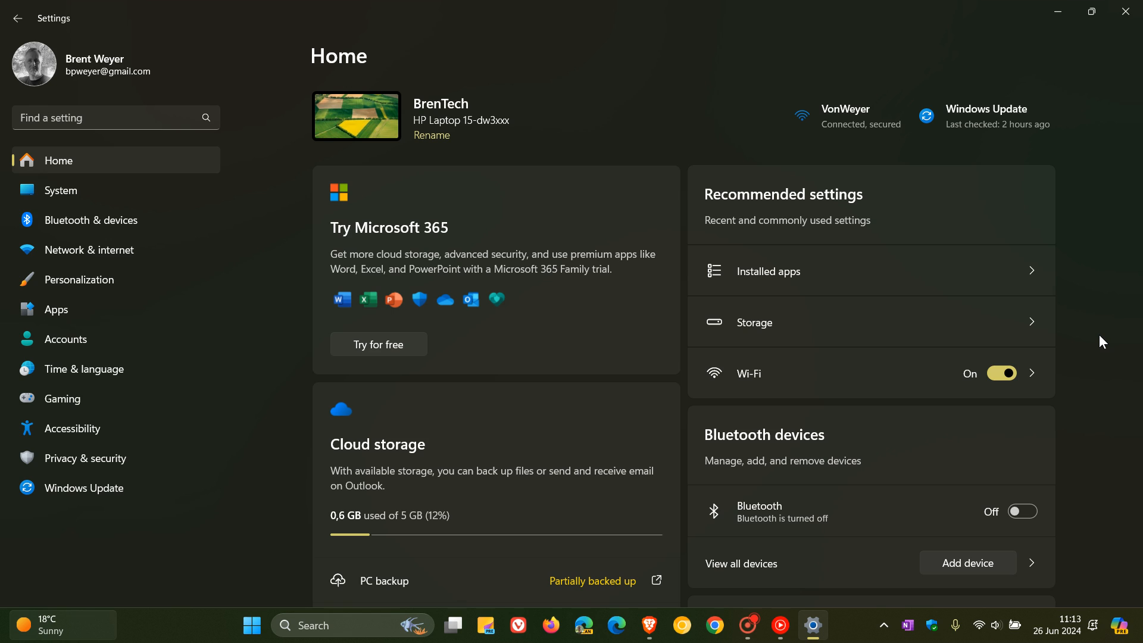
mouse_move(1128, 628)
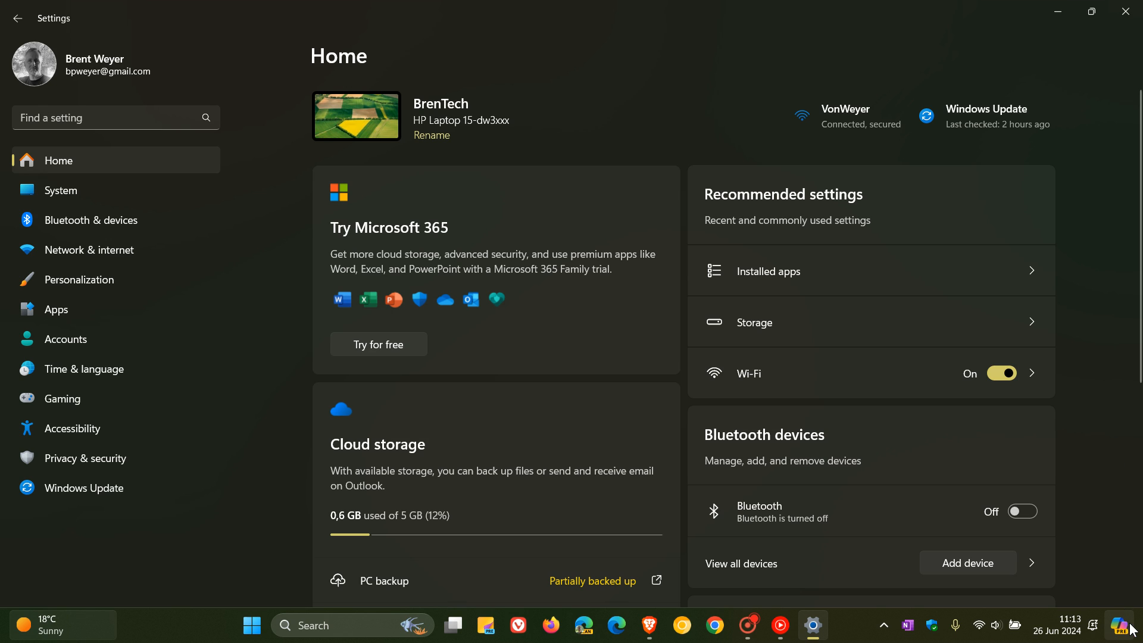
mouse_move(1137, 628)
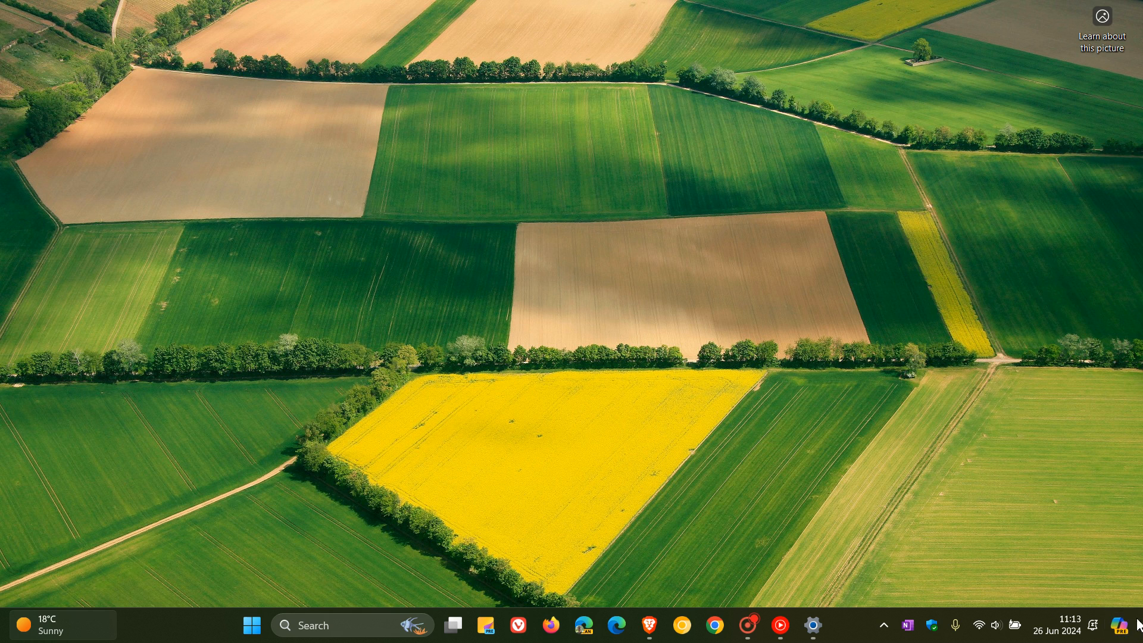
mouse_move(1137, 625)
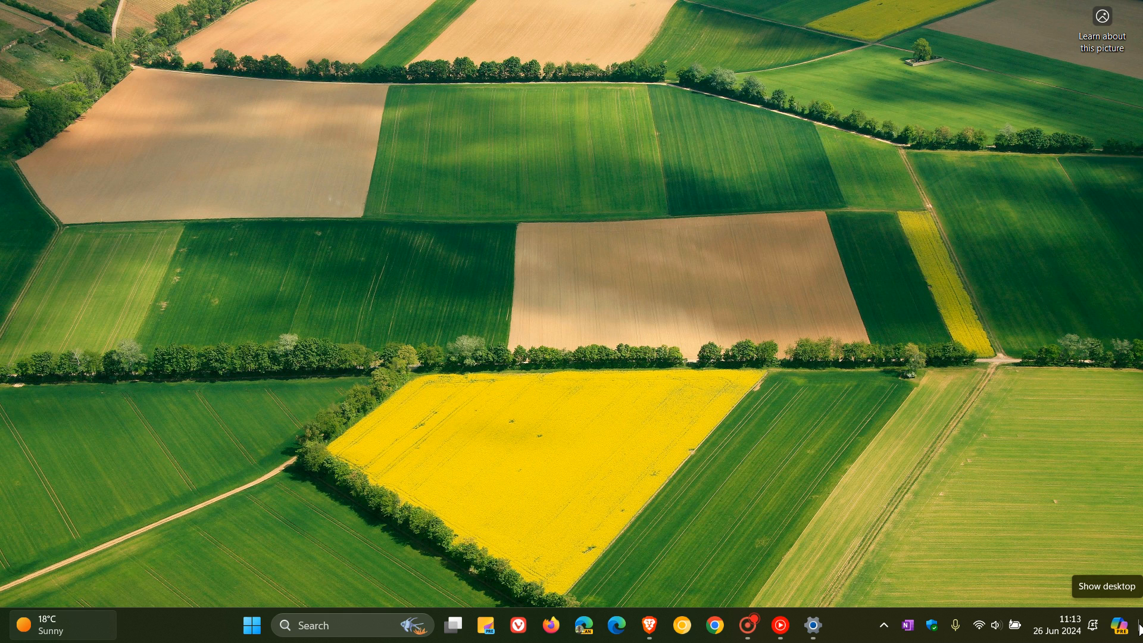
mouse_move(224, 629)
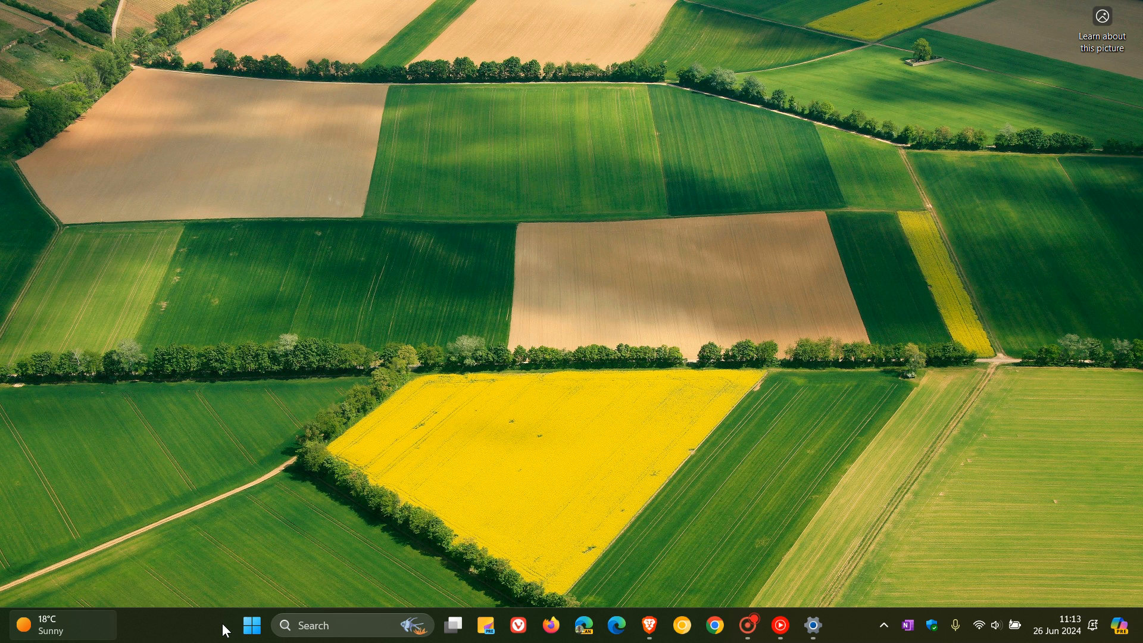
Restore the taskbar settings, scroll through them, then minimize Settings to show the desktop.
left_click(812, 626)
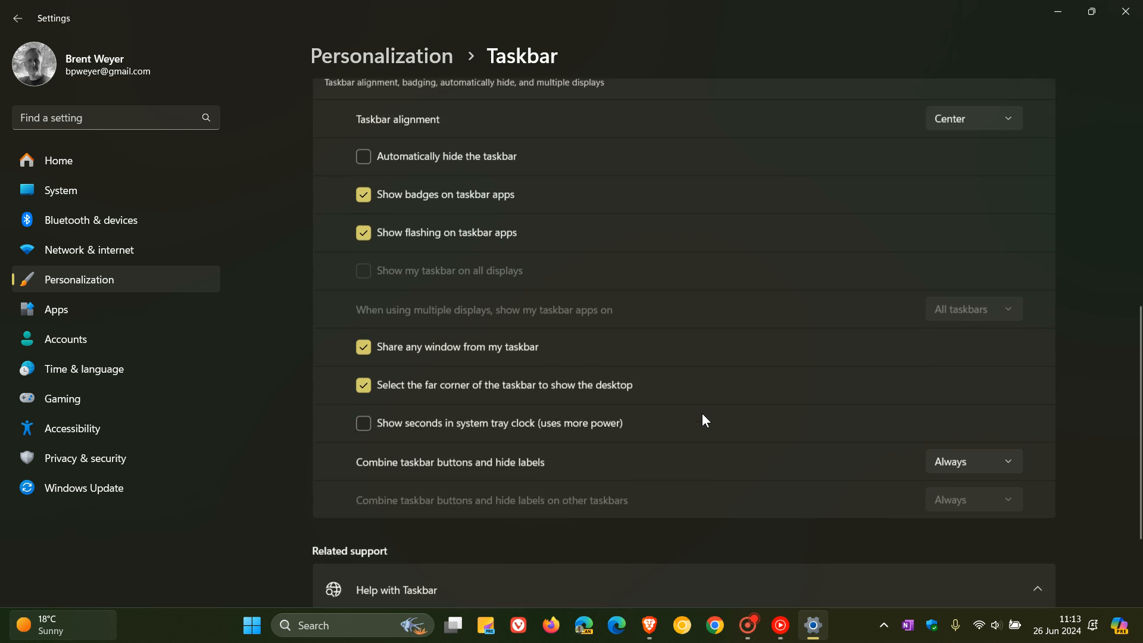
scroll("down", 3)
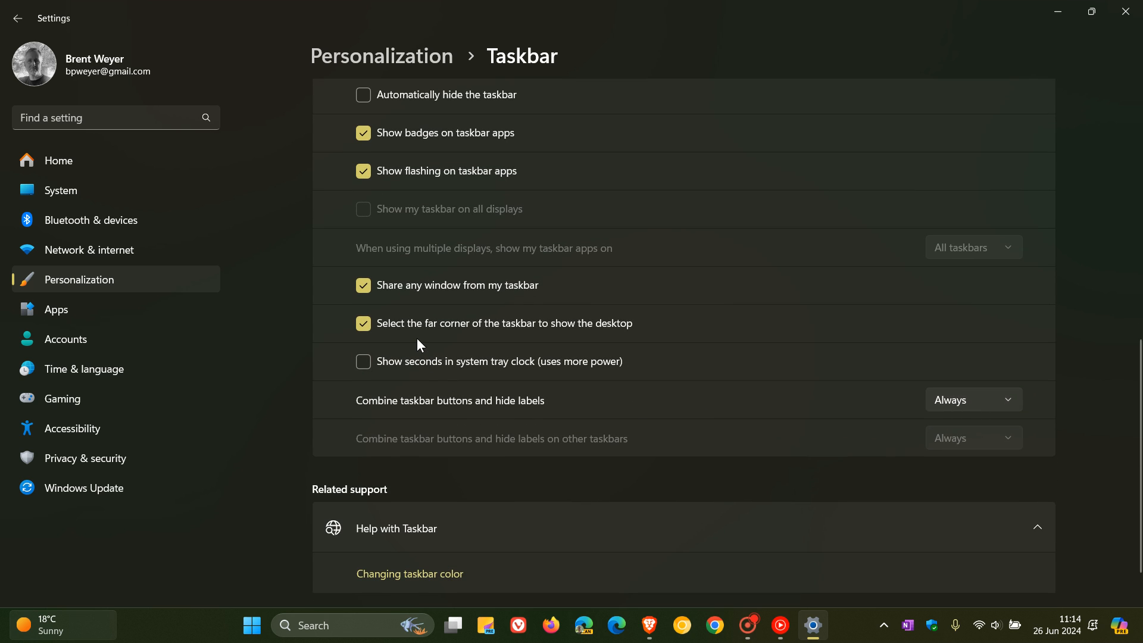
mouse_move(610, 346)
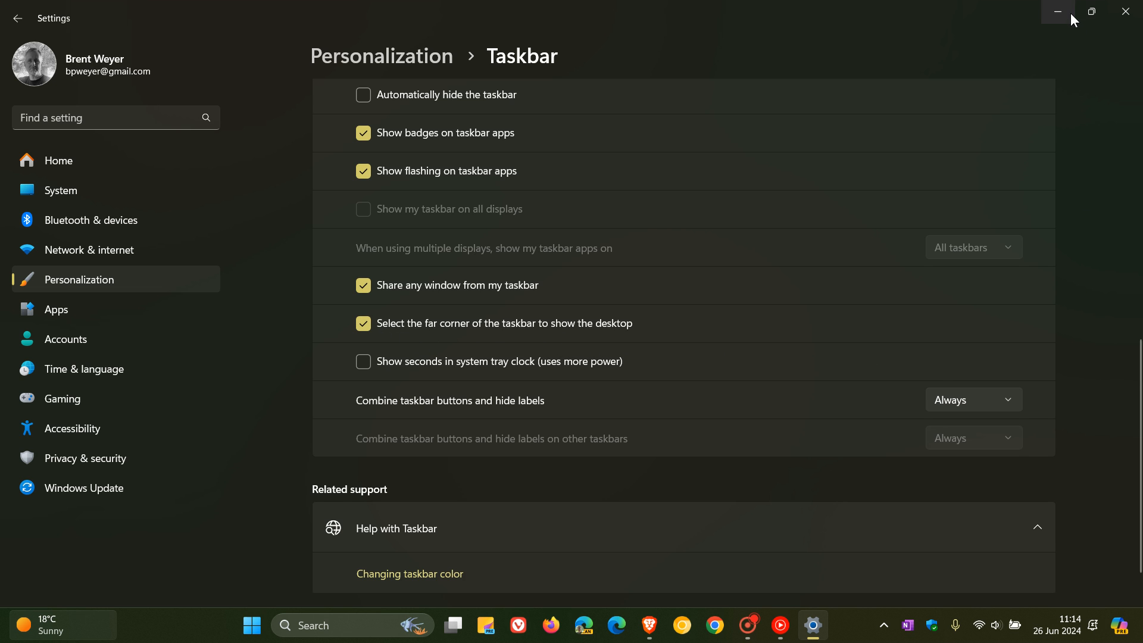
left_click(1056, 12)
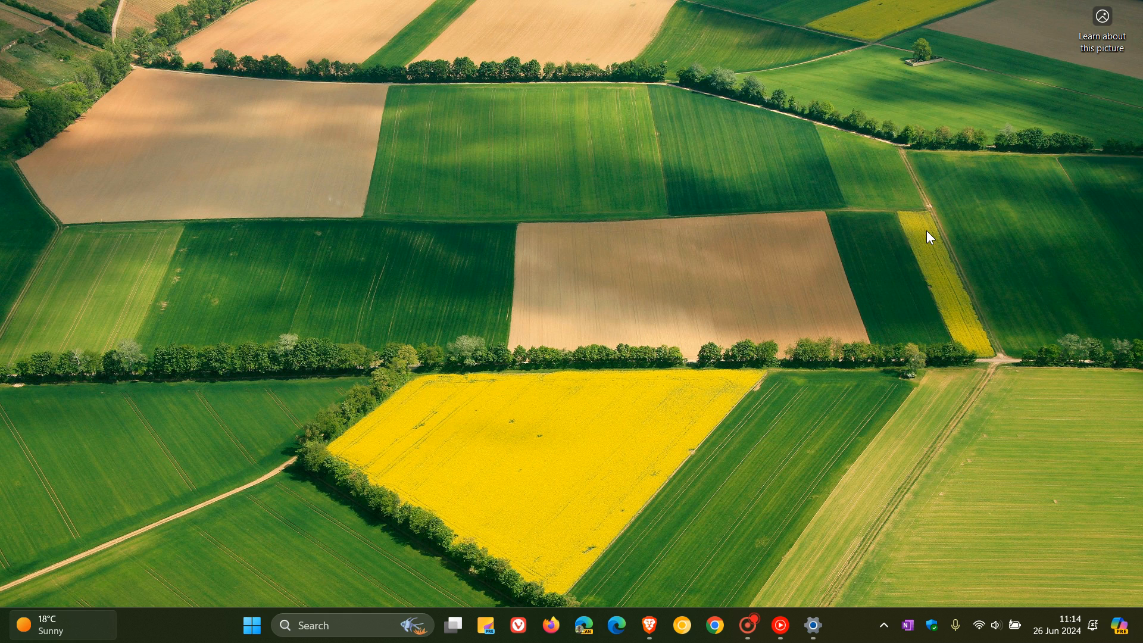
mouse_move(262, 600)
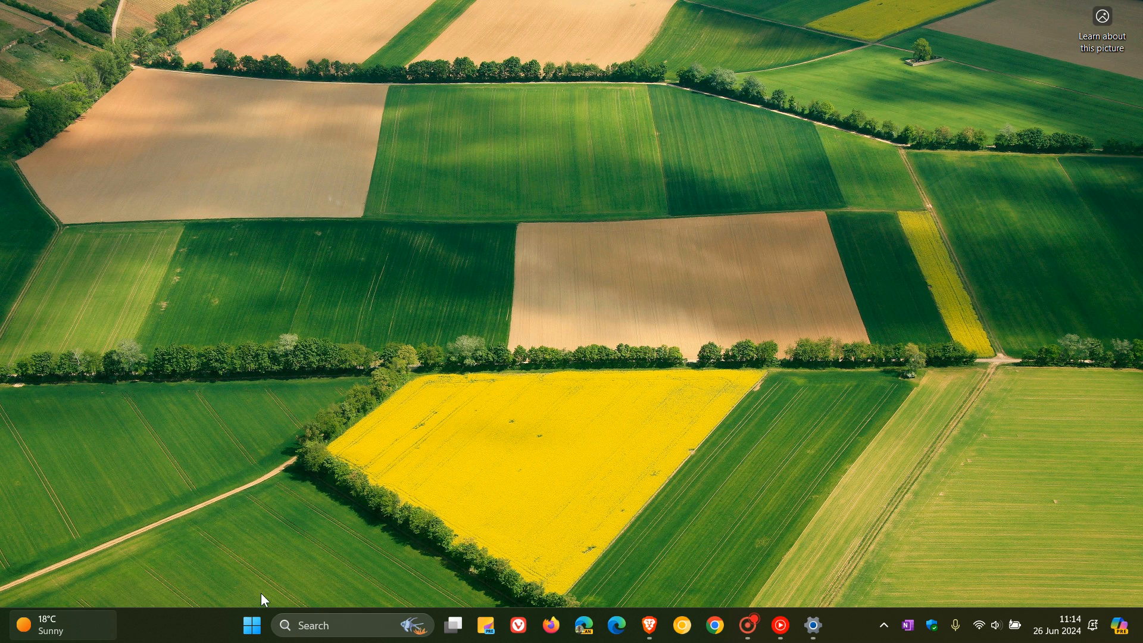
Open File Explorer on OneDrive Pictures > Thumbnails and select image 510.
left_click(252, 625)
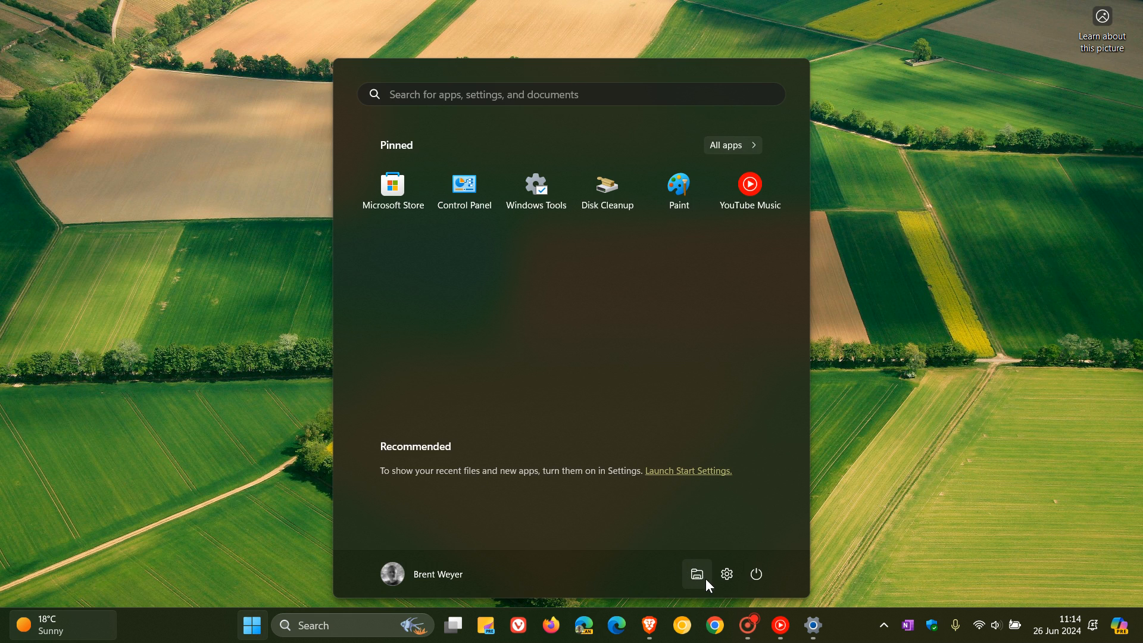
left_click(696, 575)
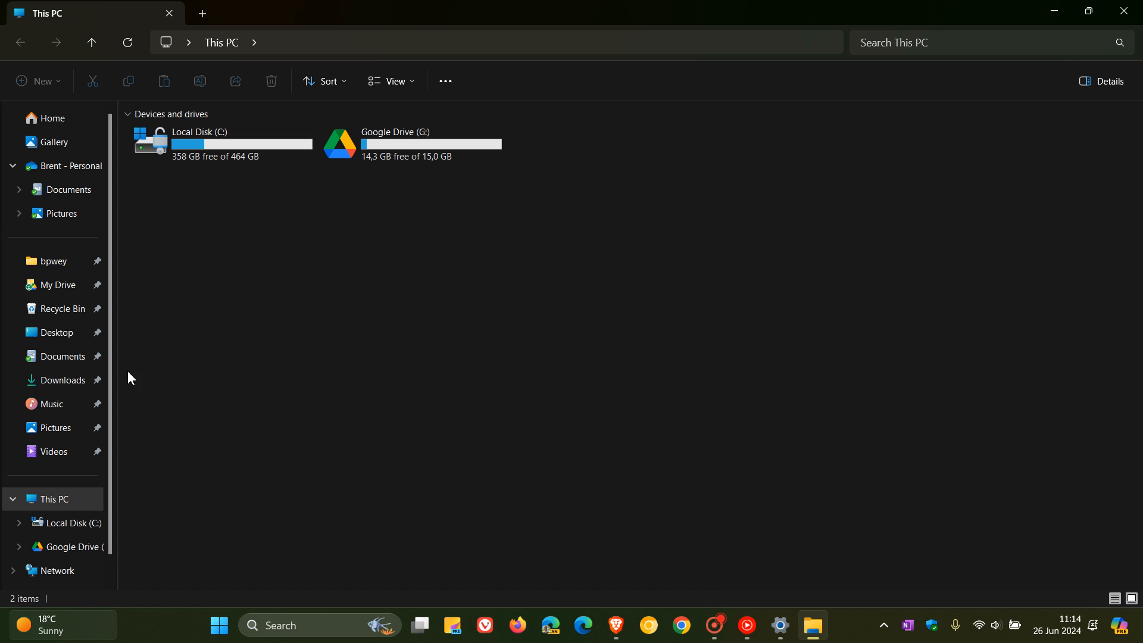
left_click(61, 214)
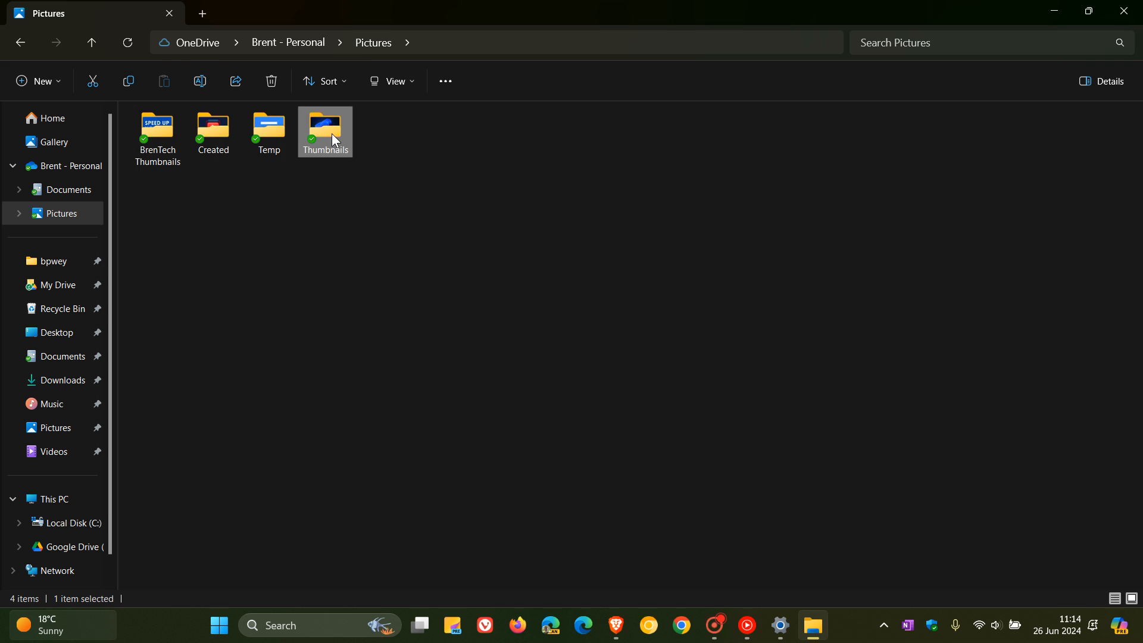
double_click(325, 131)
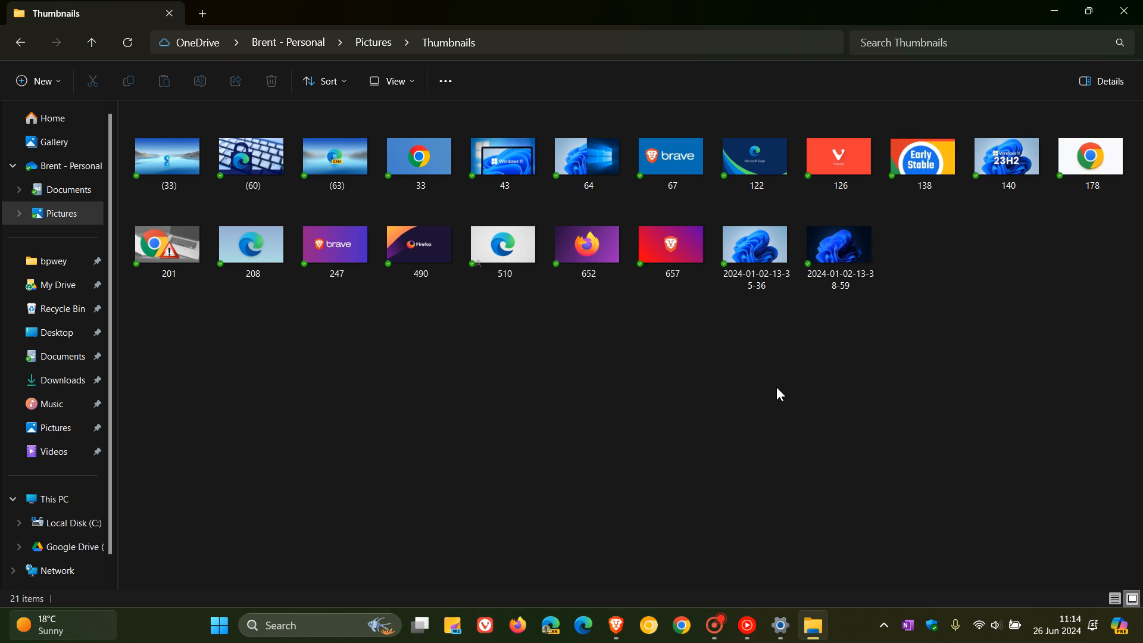
left_click(503, 243)
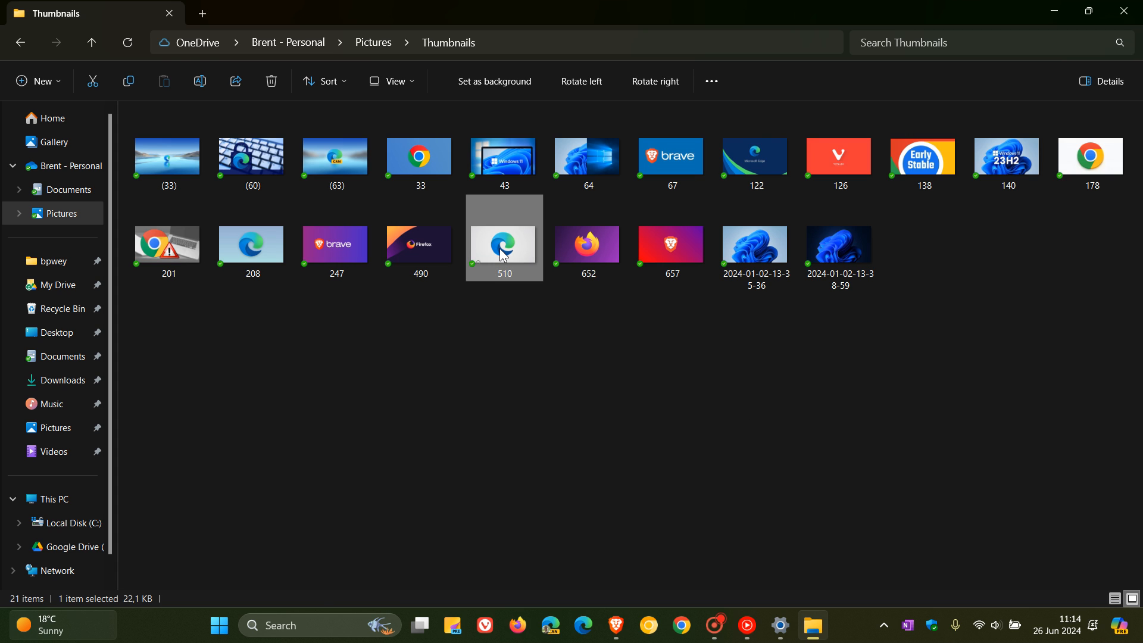
View the context menu for image 510, then minimize File Explorer.
right_click(503, 248)
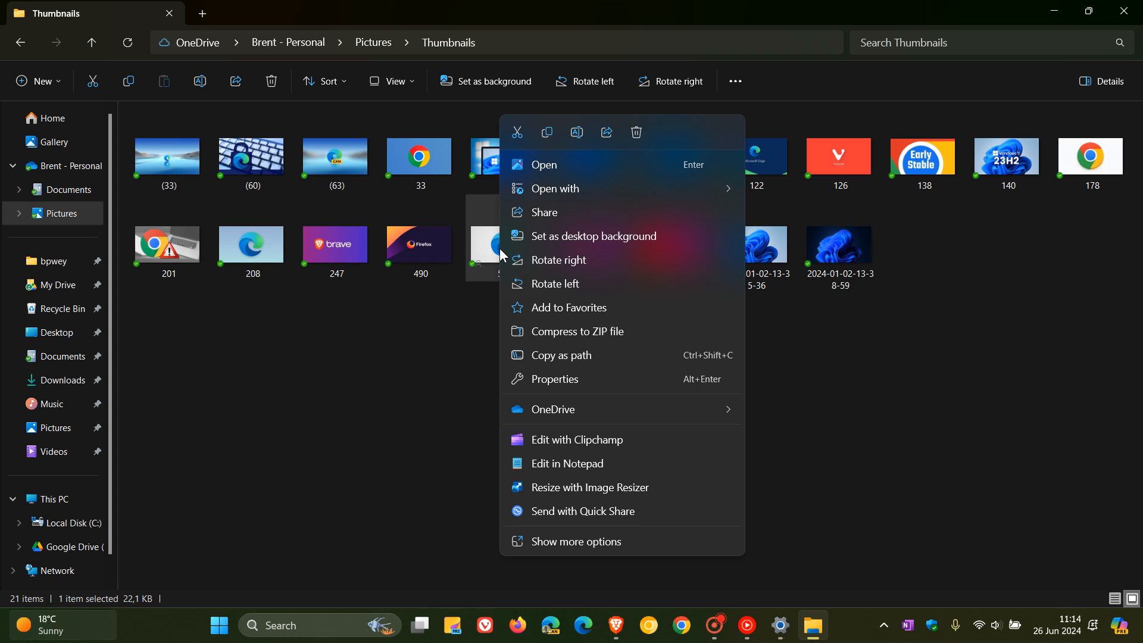
mouse_move(603, 331)
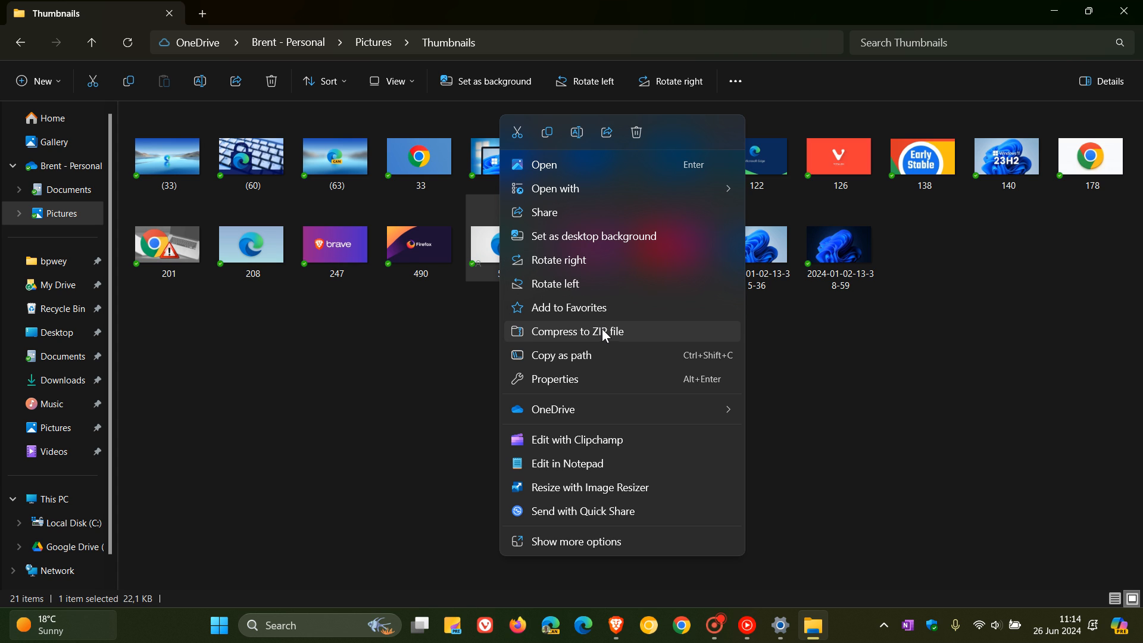
mouse_move(956, 332)
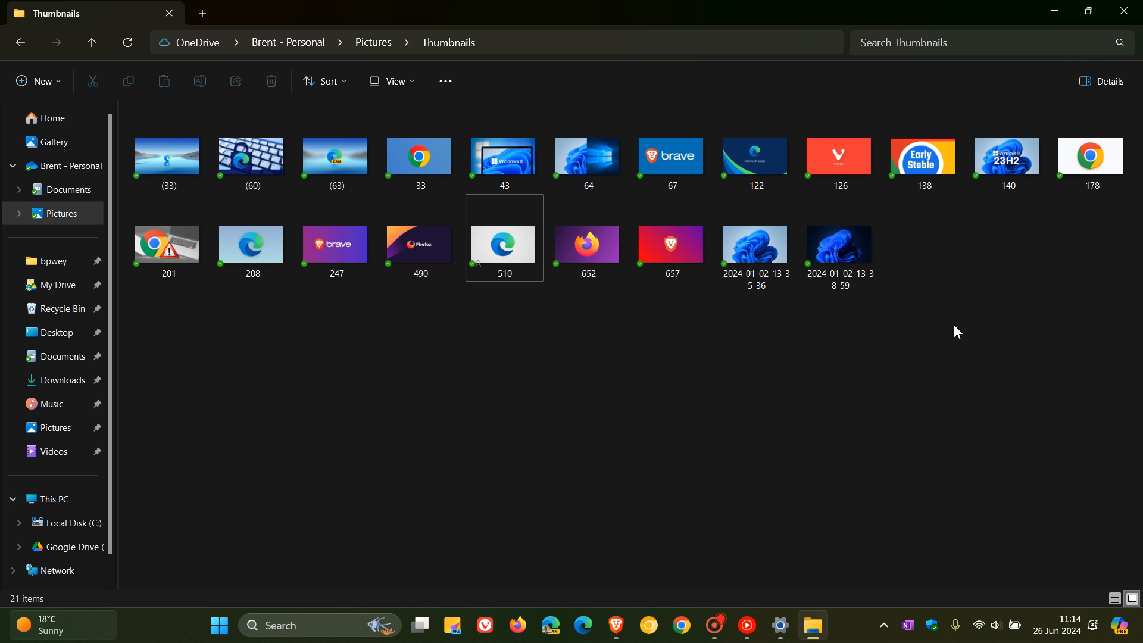
mouse_move(1055, 13)
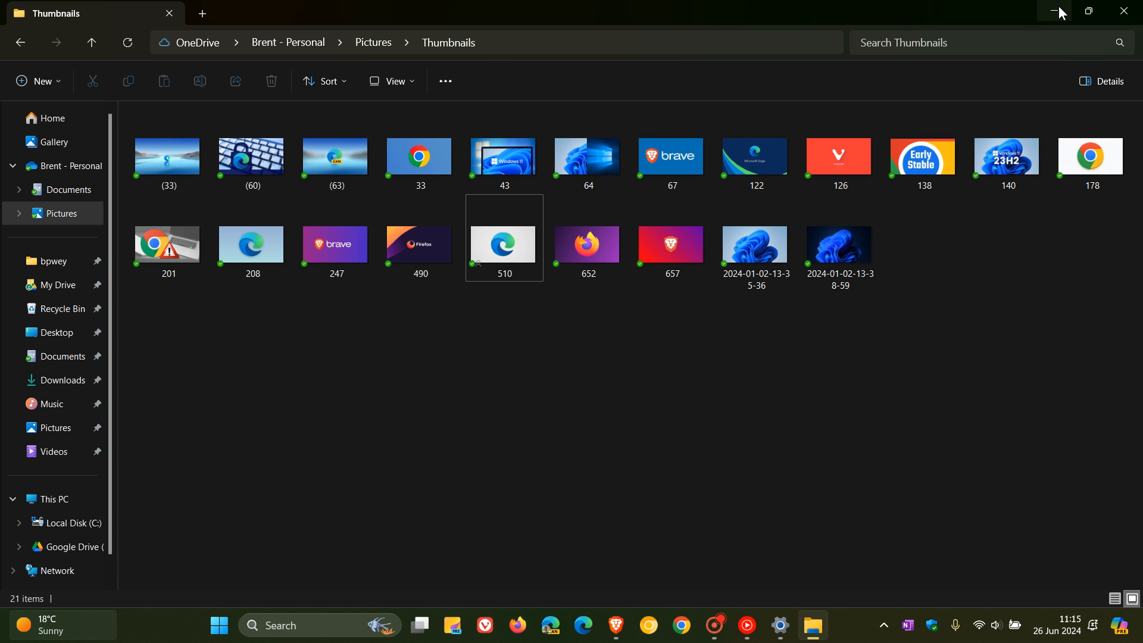
left_click(1059, 13)
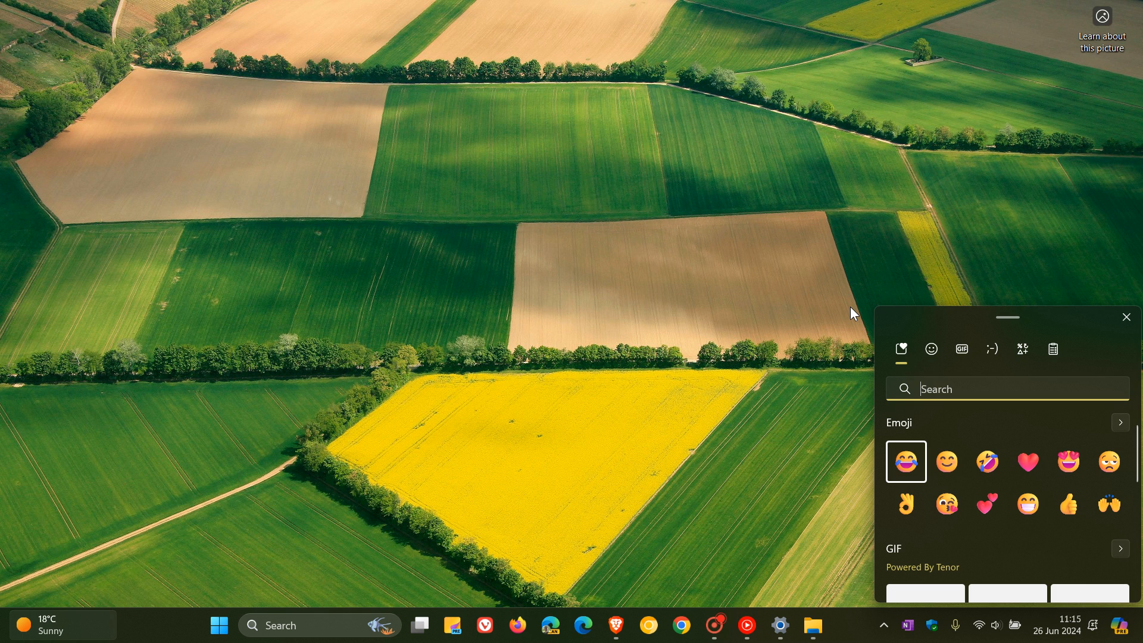
mouse_move(932, 349)
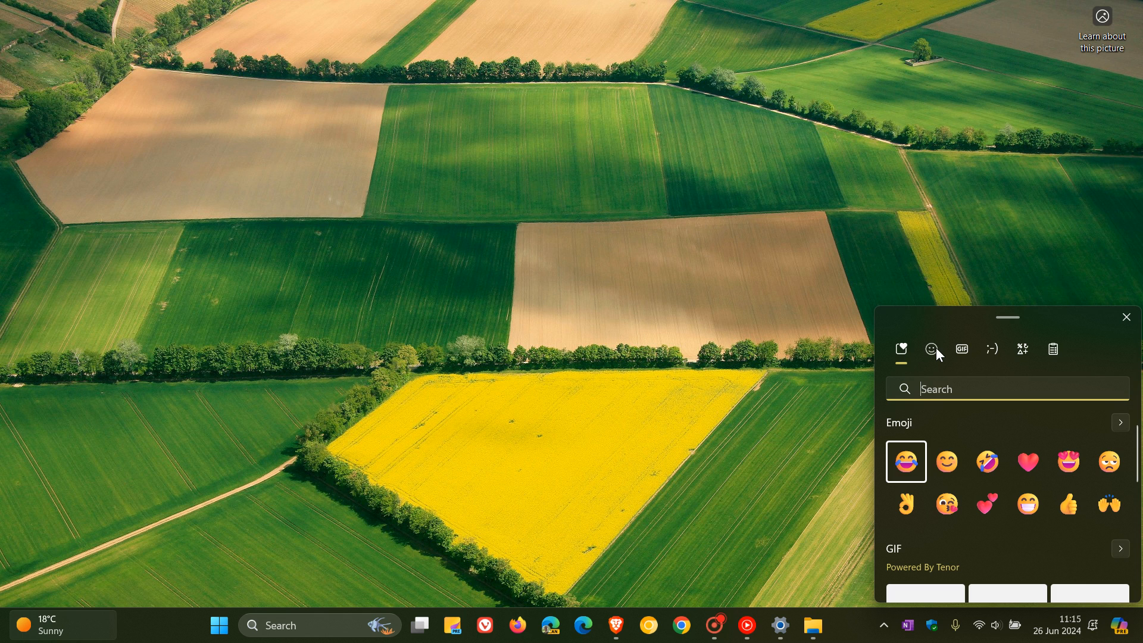
Switch the emoji panel to its full emoji section listing recent emojis.
left_click(932, 349)
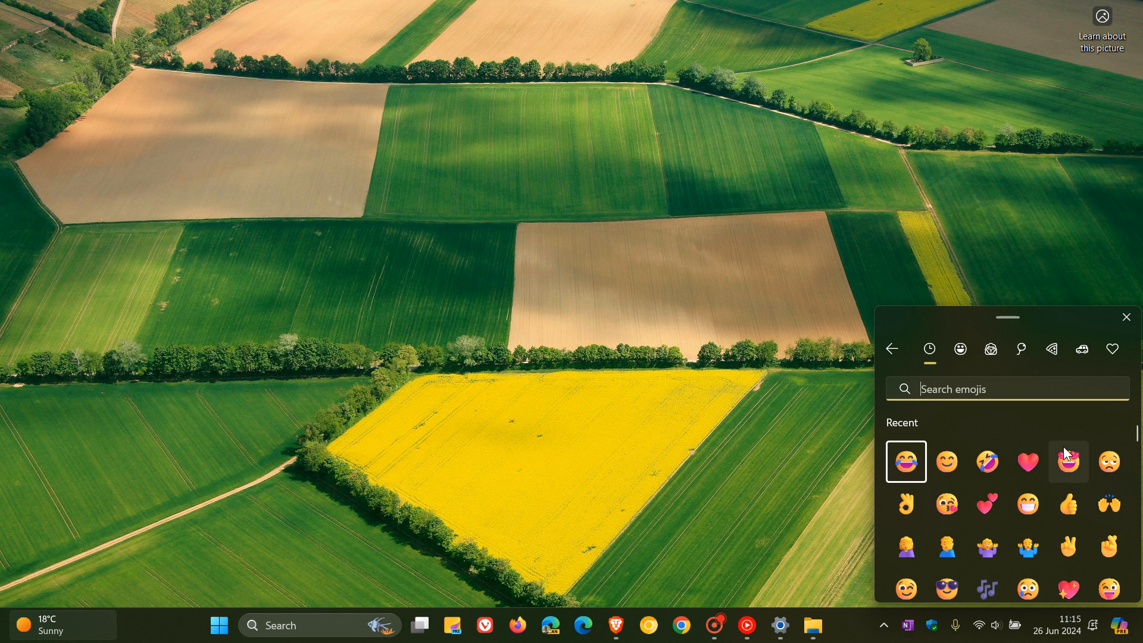
mouse_move(1067, 461)
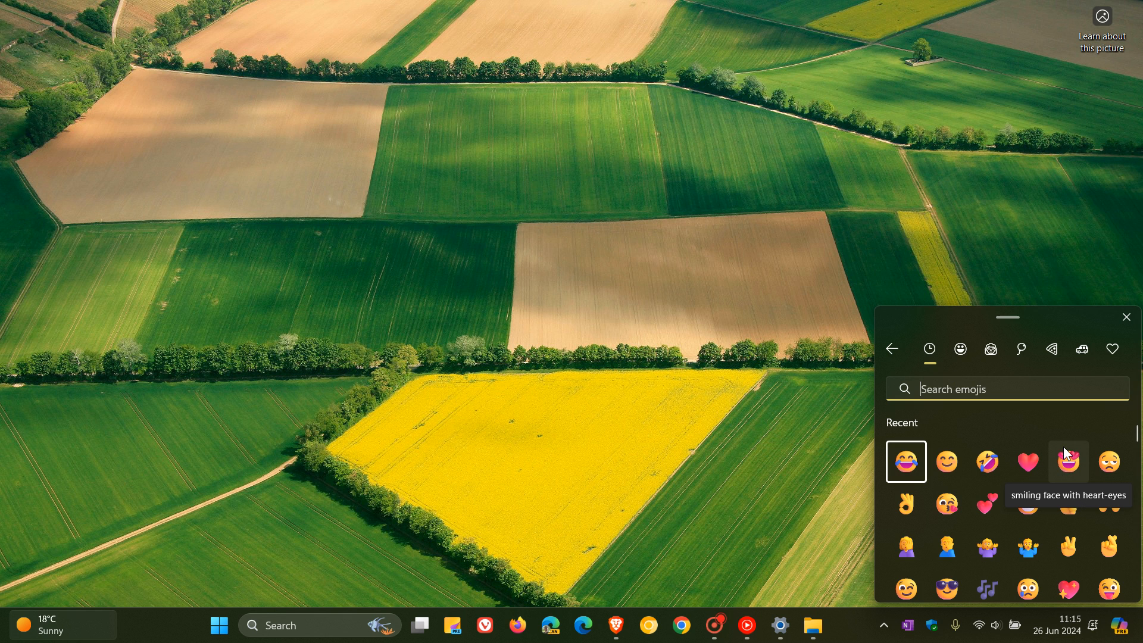
mouse_move(974, 181)
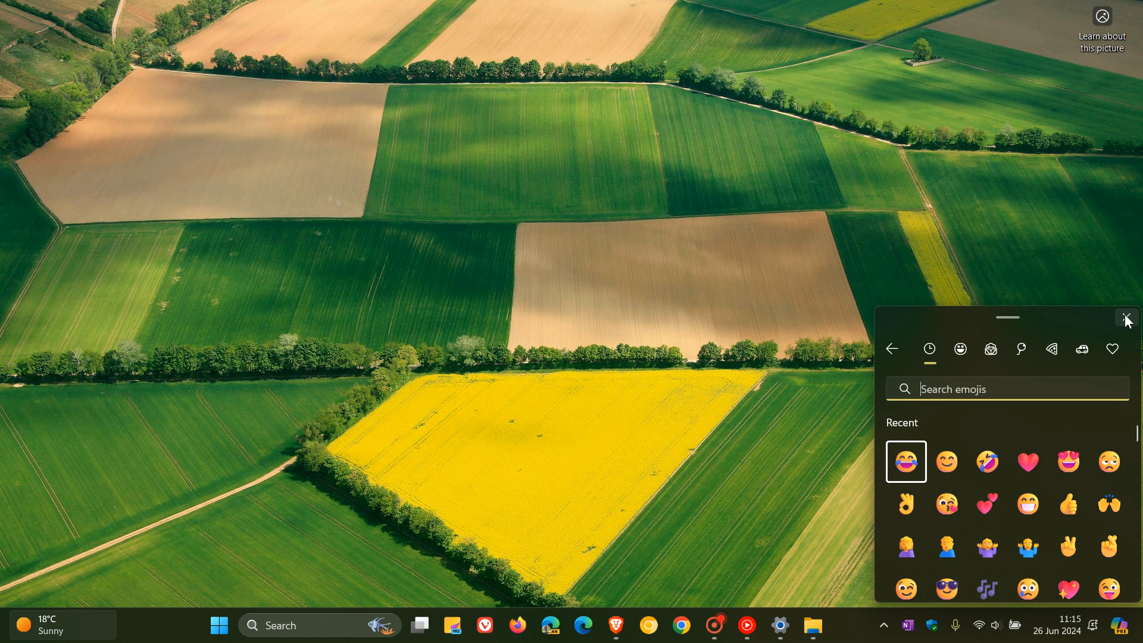
Close the emoji panel with its X button.
left_click(1126, 321)
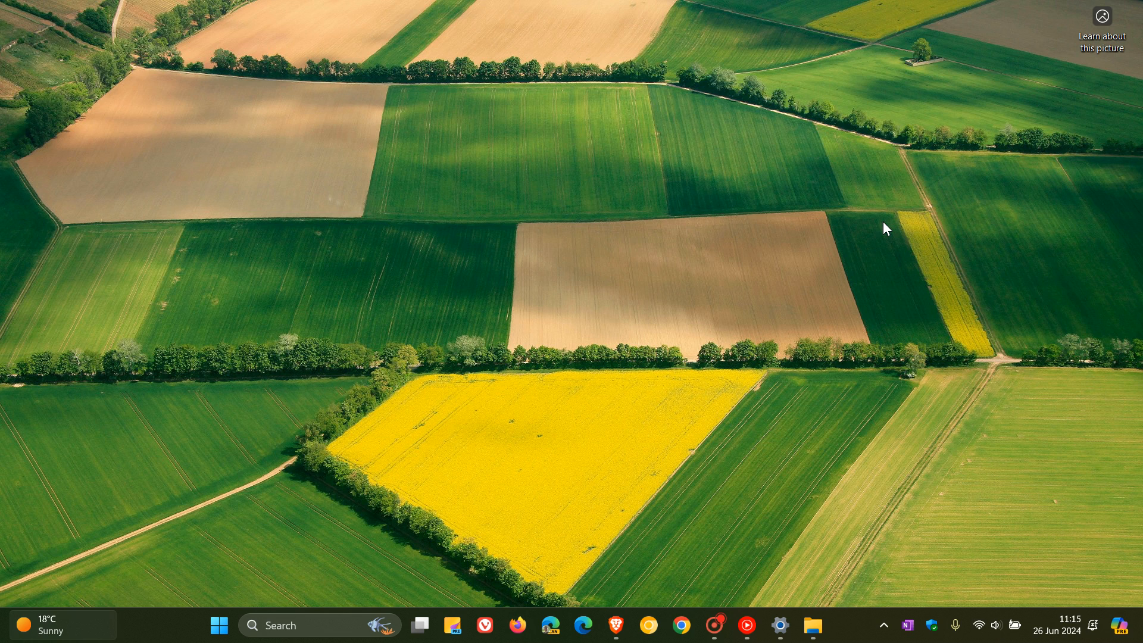
mouse_move(811, 626)
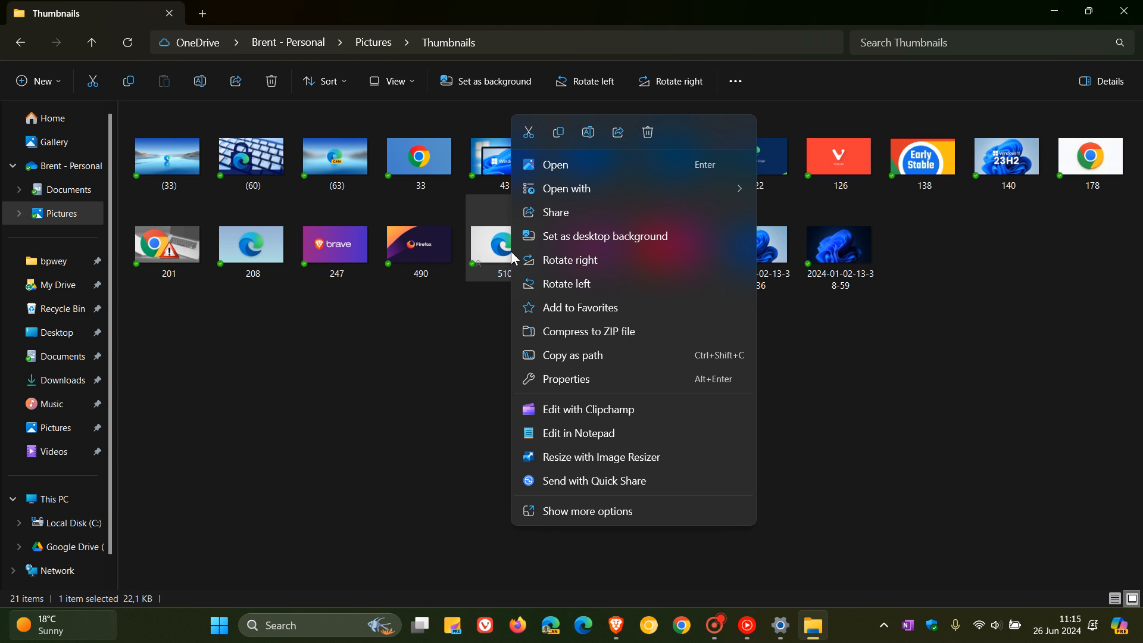
Open the Share dialog for 510.jpg, then close it again.
left_click(556, 212)
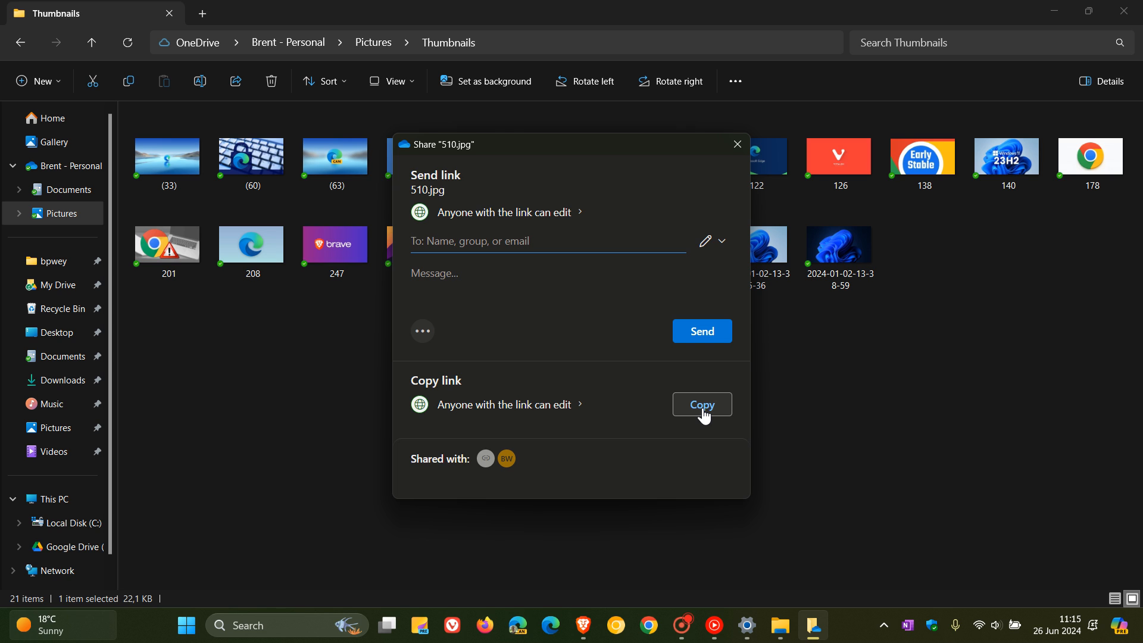
mouse_move(902, 403)
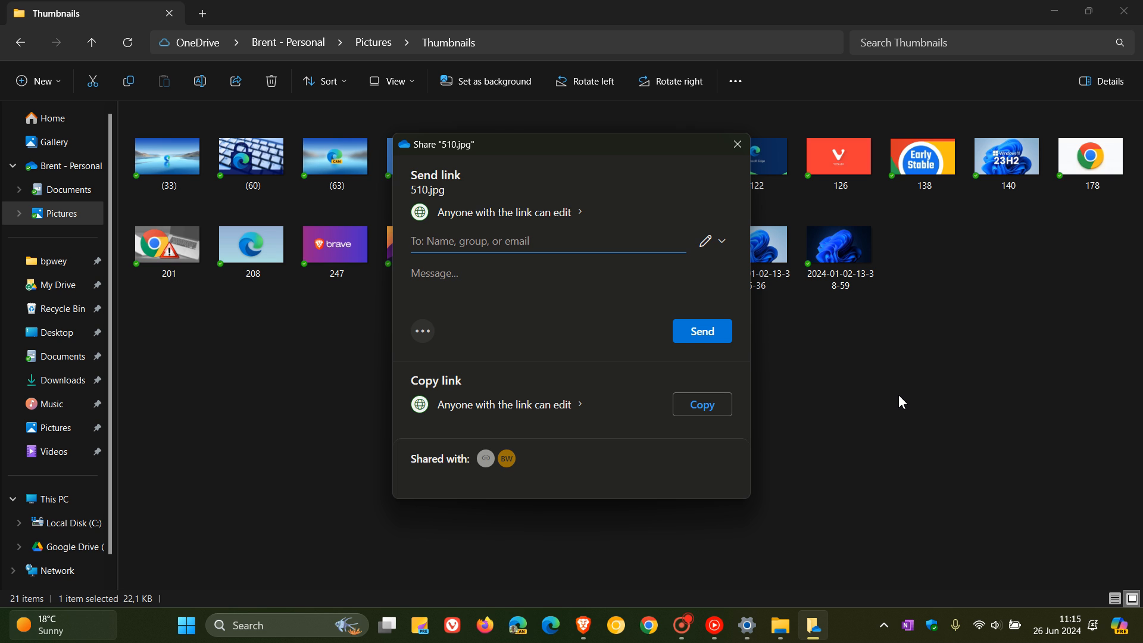
left_click(737, 144)
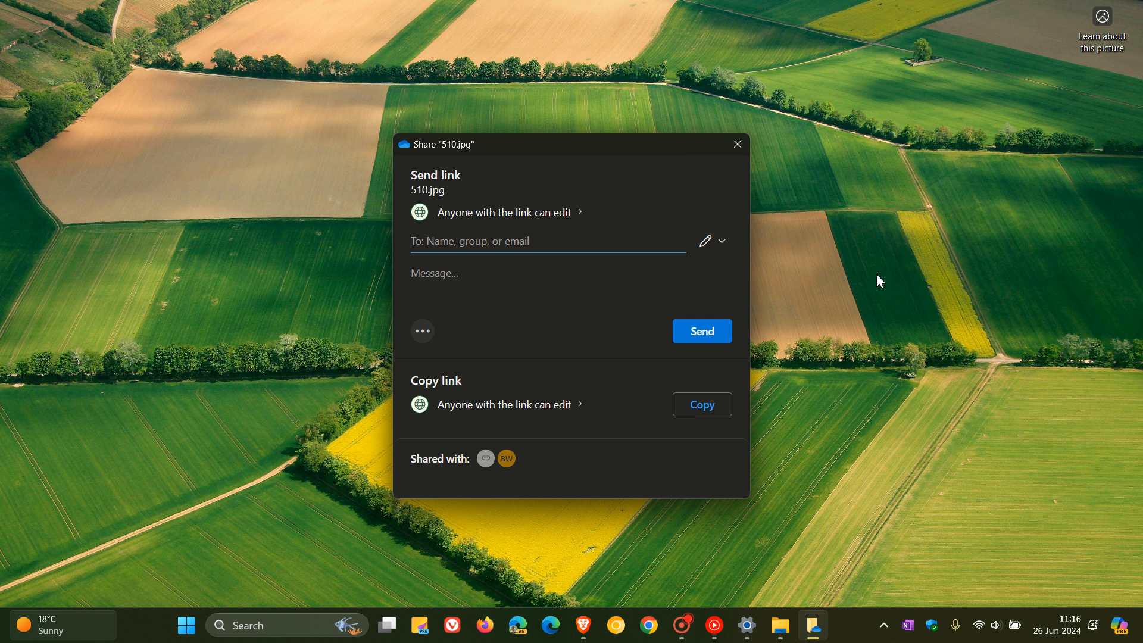
left_click(736, 143)
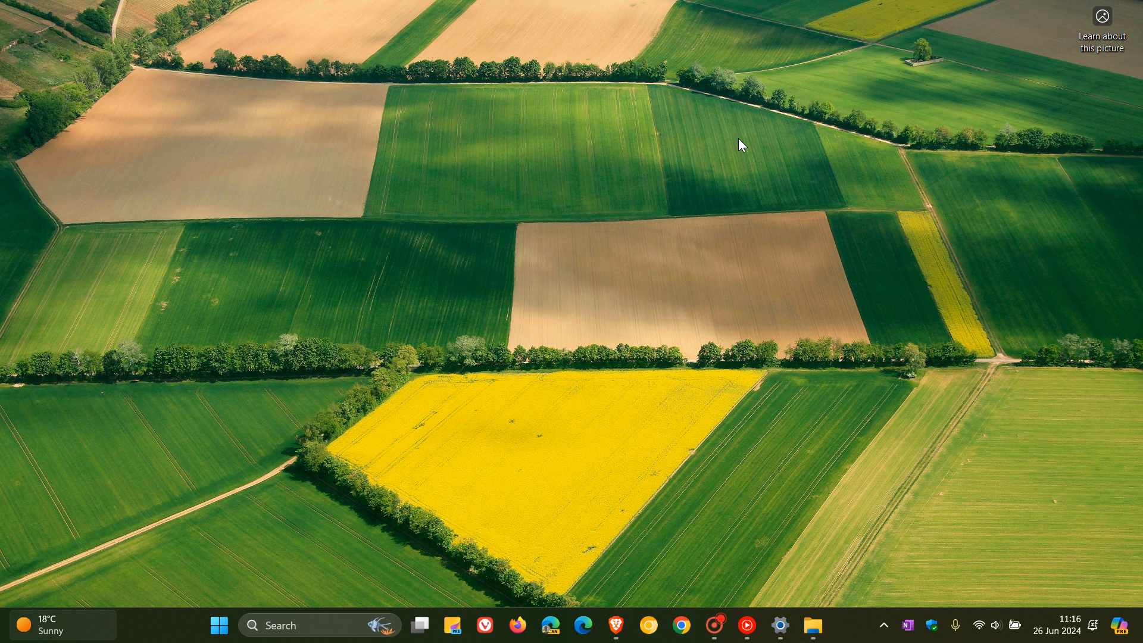
mouse_move(621, 254)
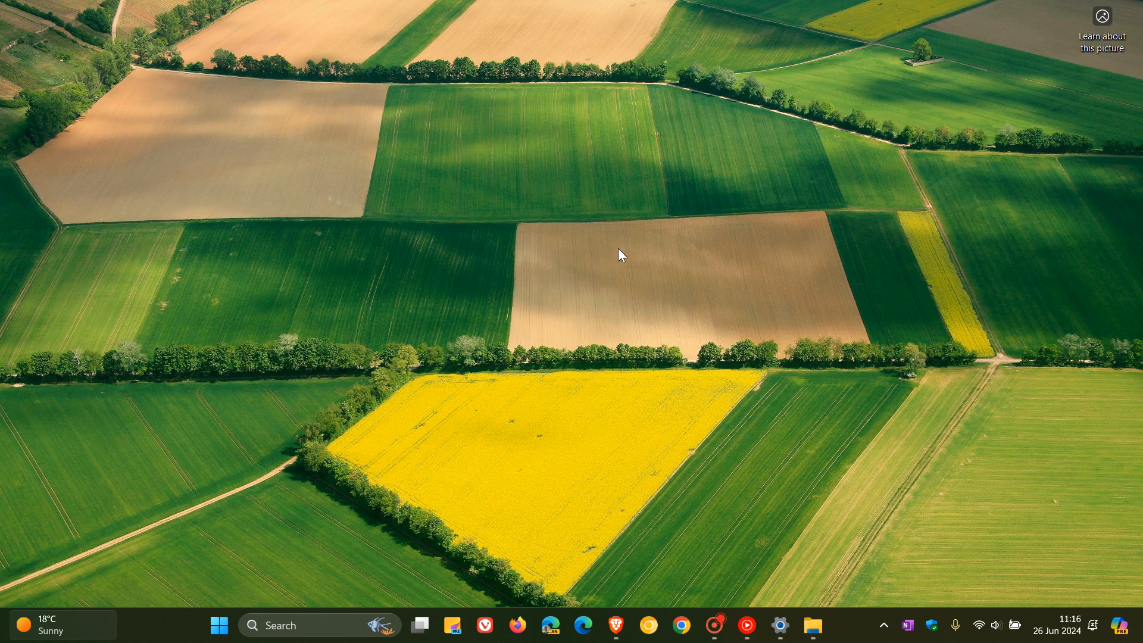
Open the Start menu's account manager and reveal its Sign out option.
left_click(218, 625)
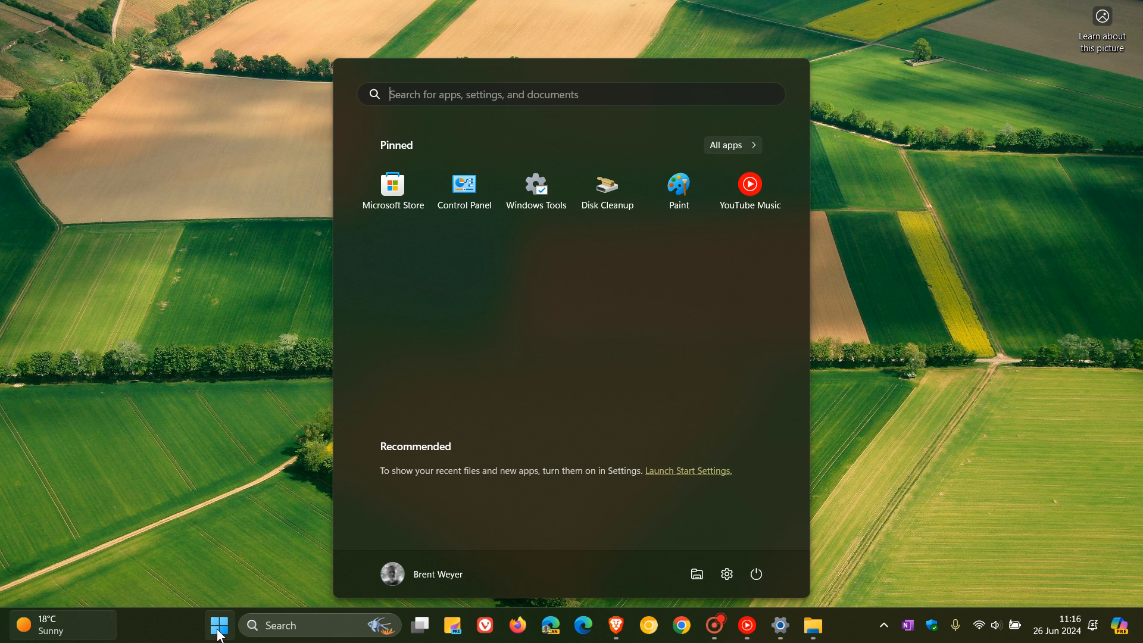
mouse_move(392, 574)
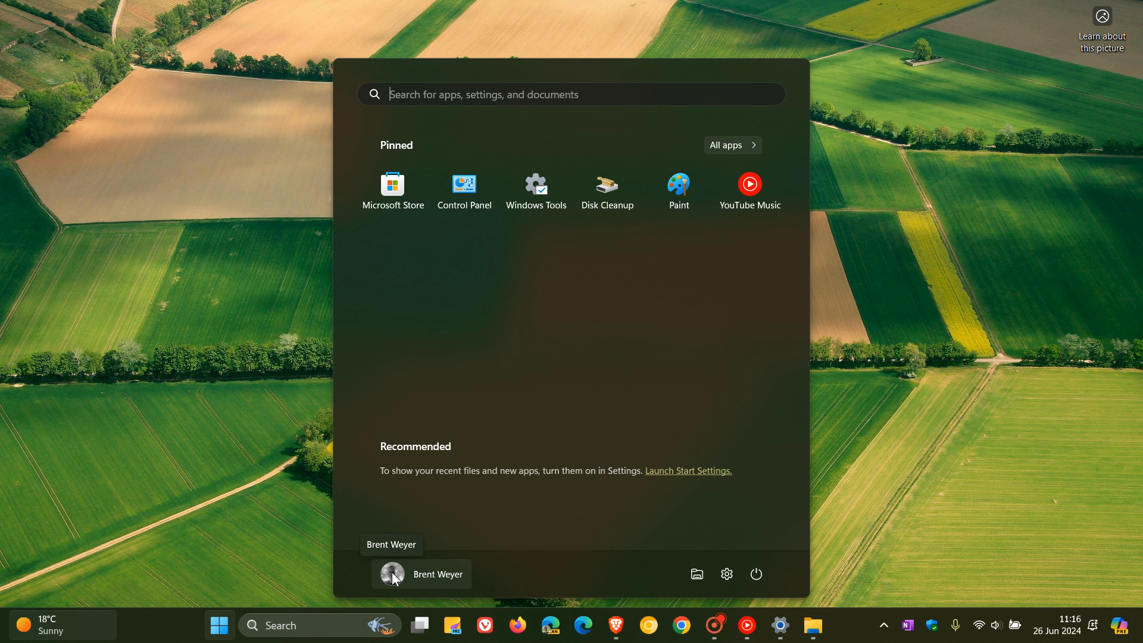
left_click(421, 574)
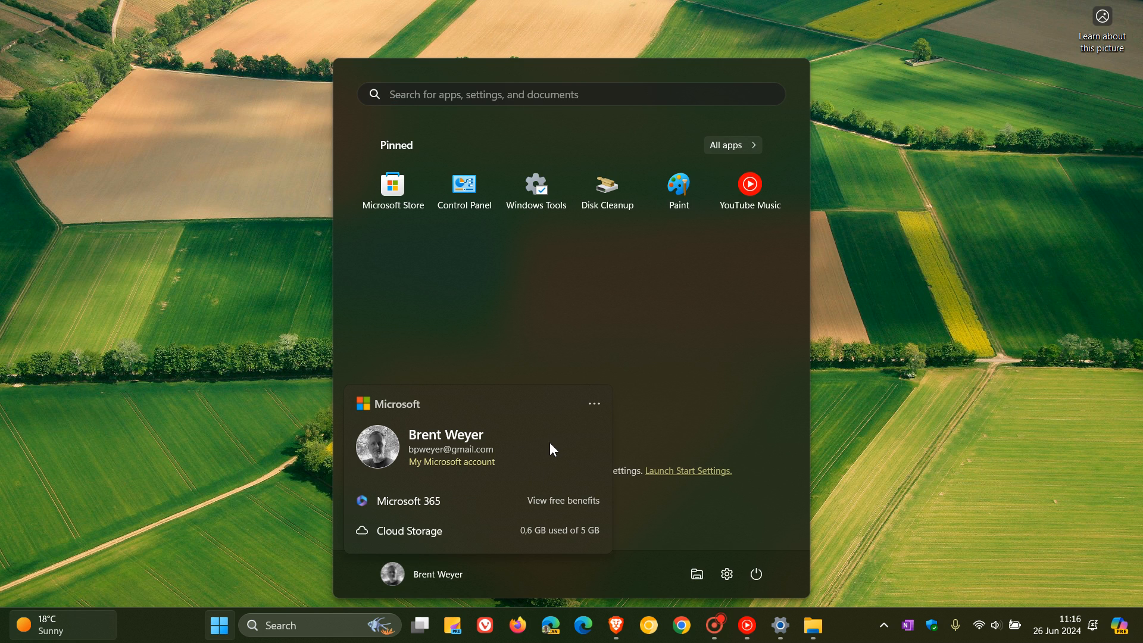
mouse_move(555, 450)
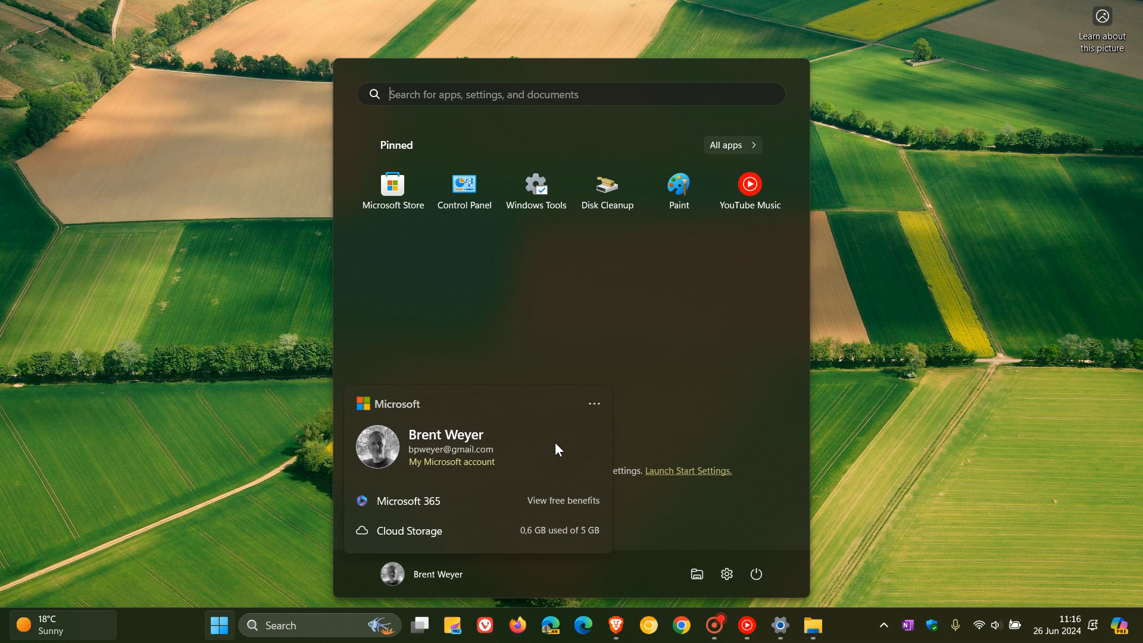
mouse_move(452, 462)
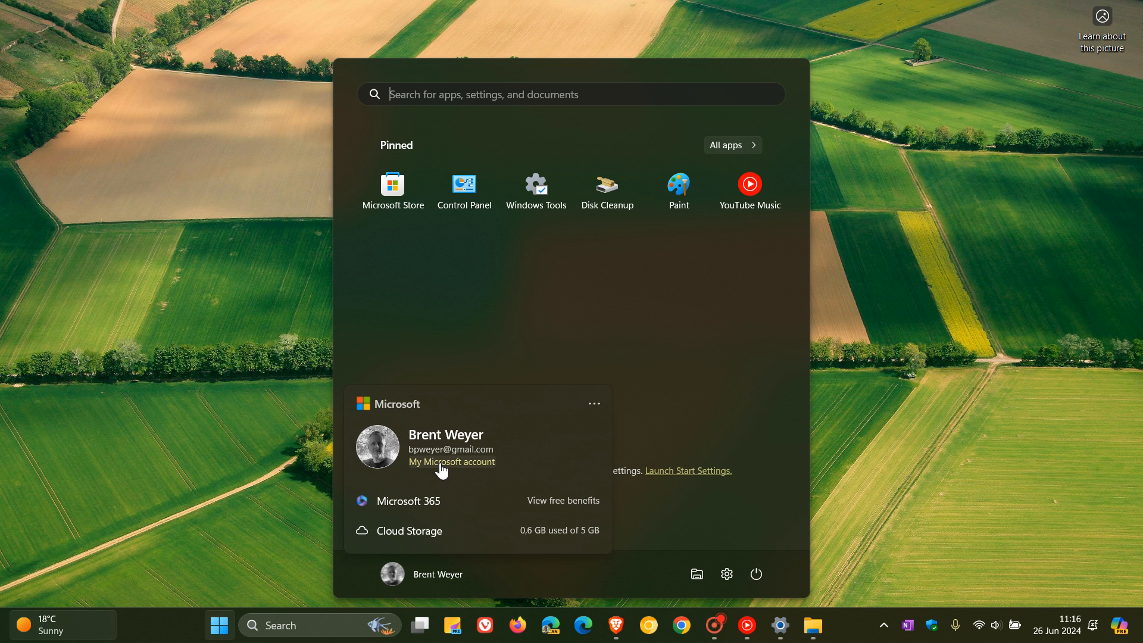
mouse_move(405, 501)
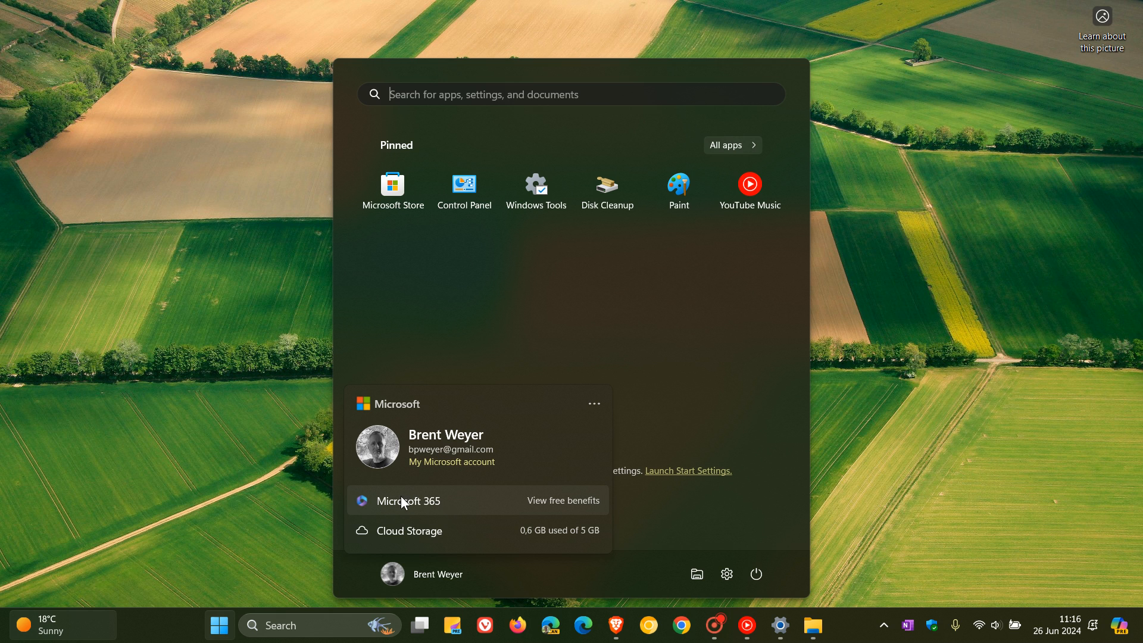
mouse_move(446, 510)
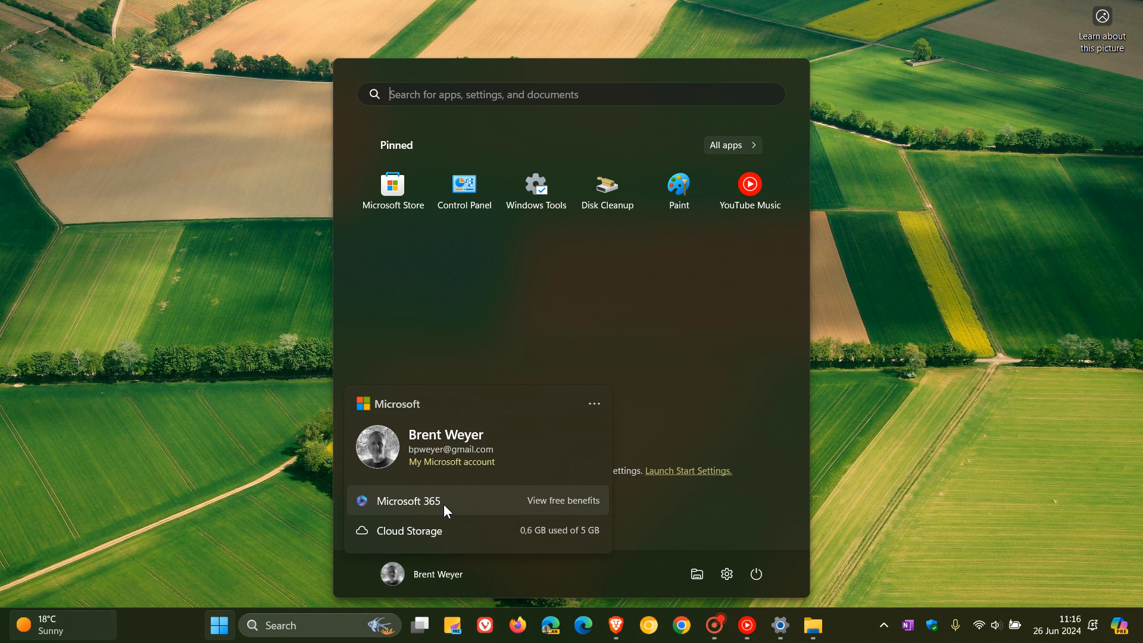
mouse_move(568, 490)
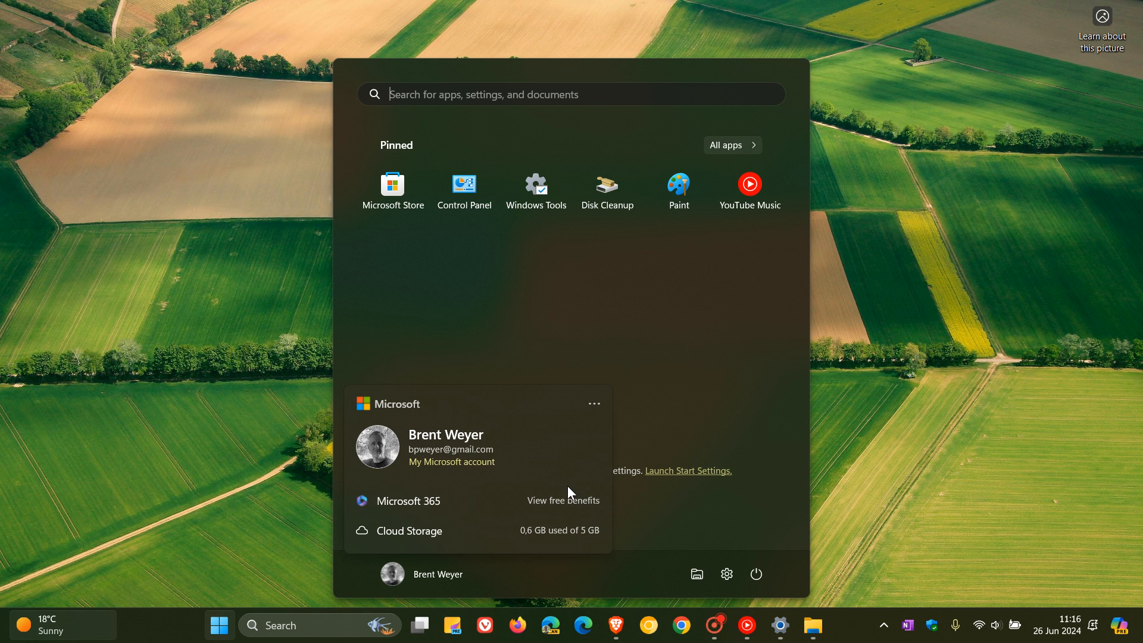
mouse_move(449, 545)
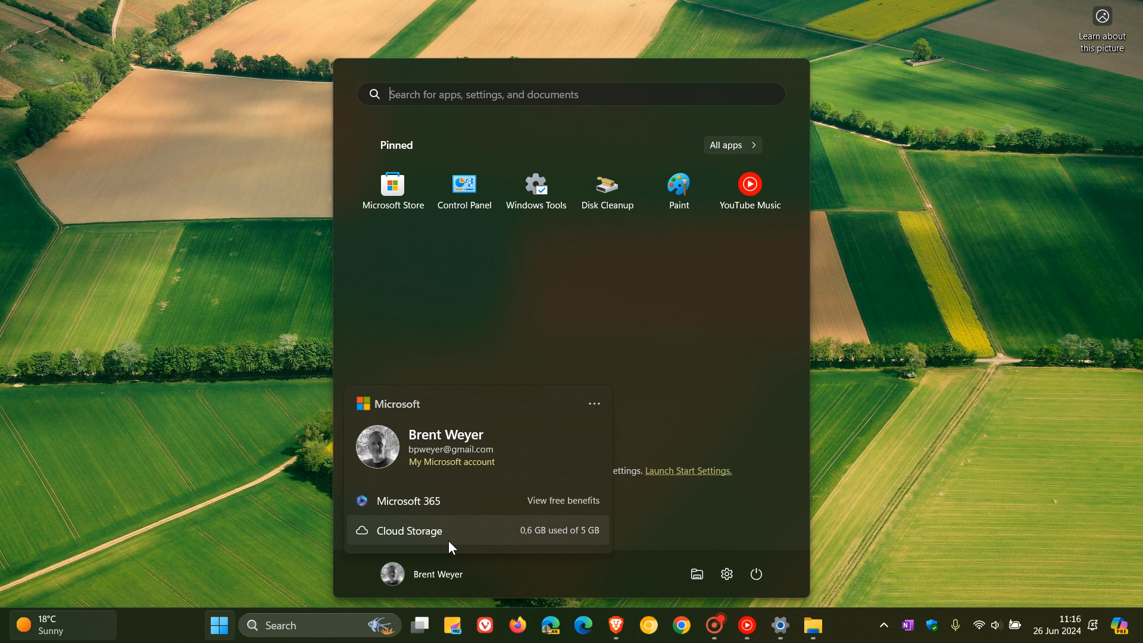
mouse_move(592, 447)
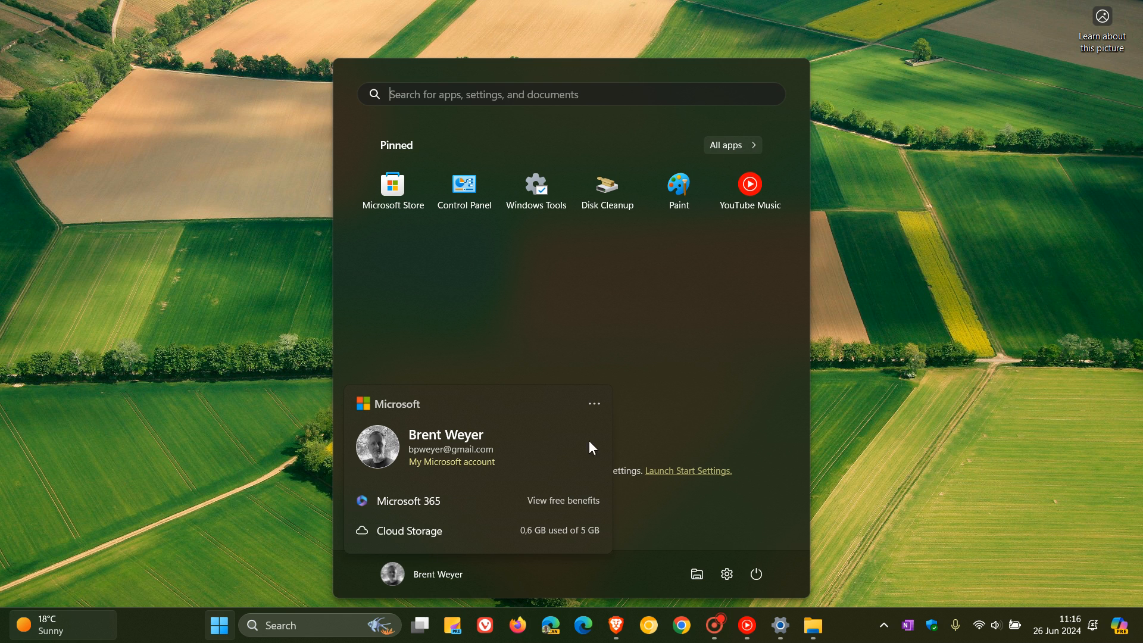
left_click(594, 403)
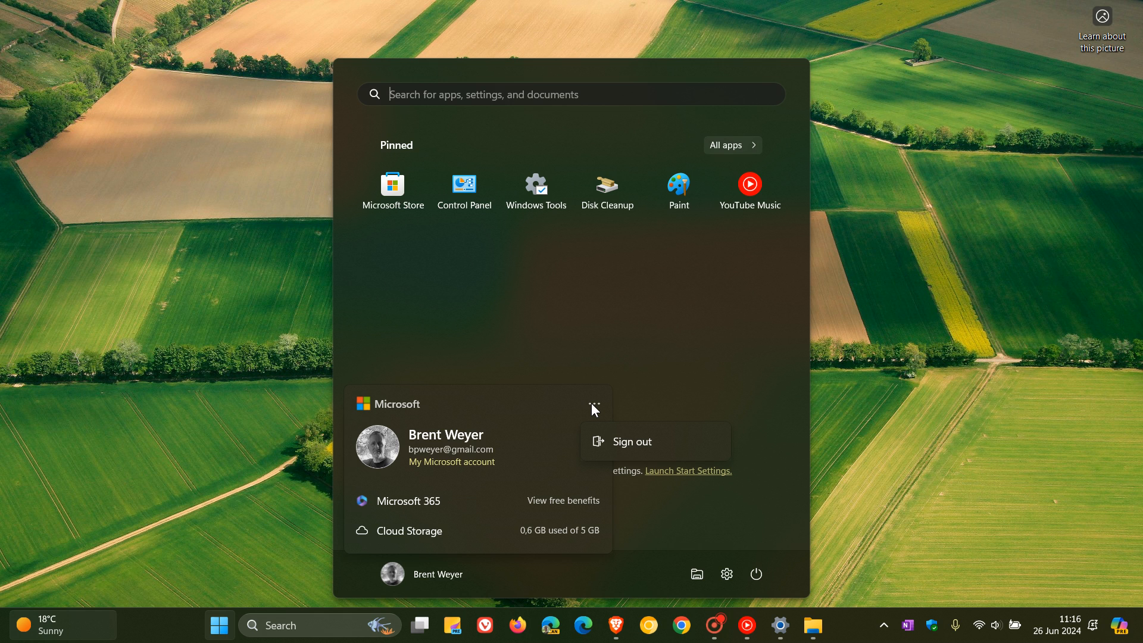
mouse_move(626, 452)
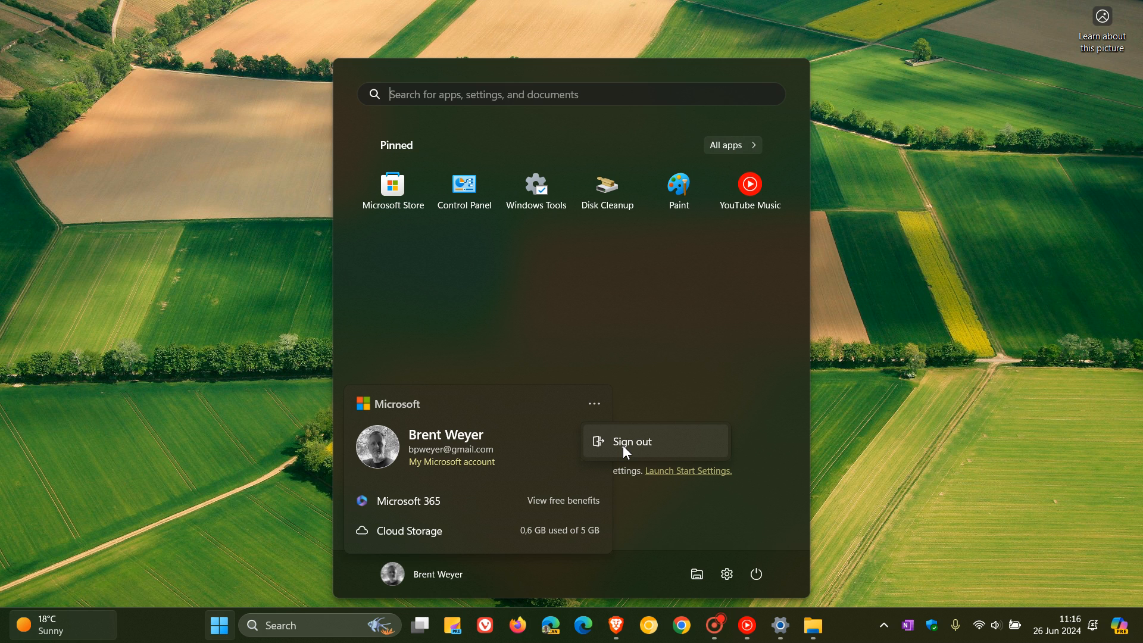
mouse_move(648, 335)
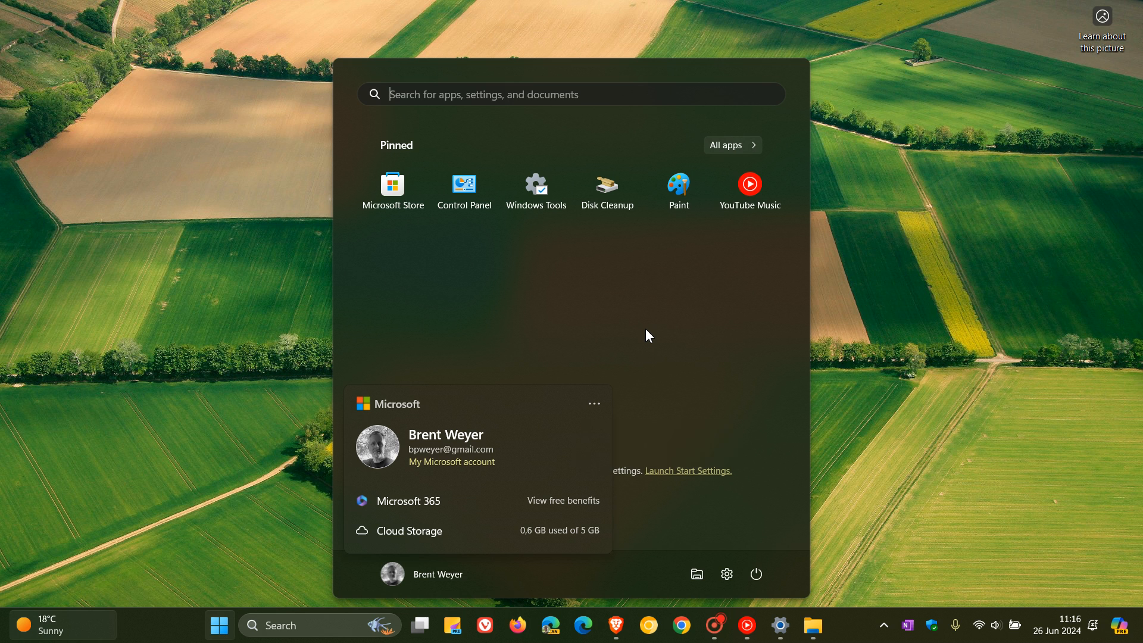
mouse_move(947, 345)
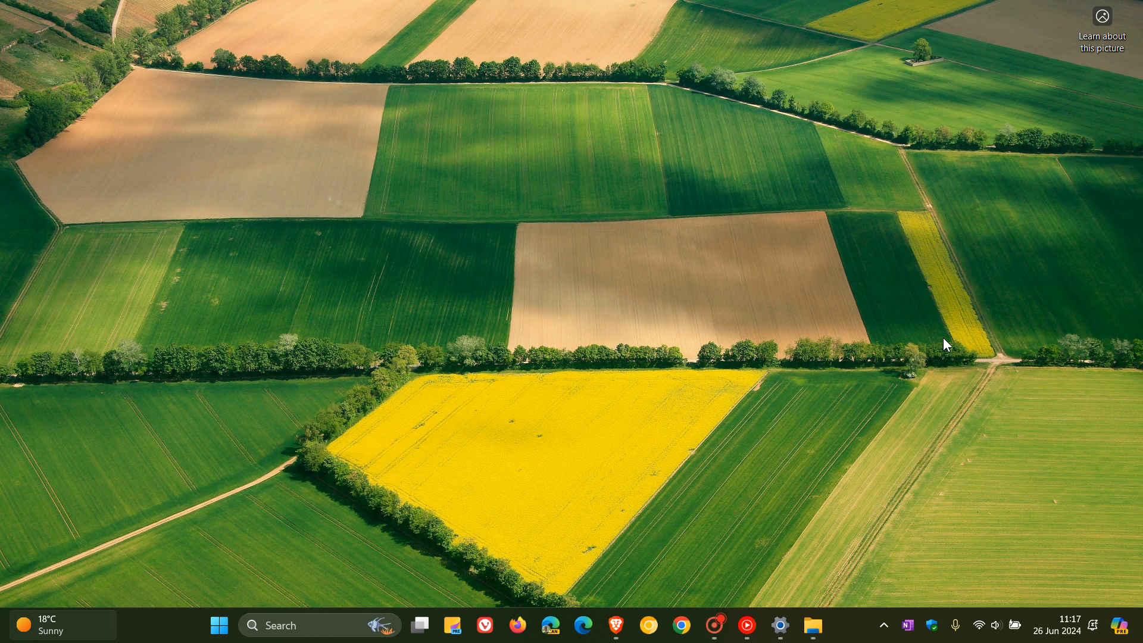
mouse_move(181, 638)
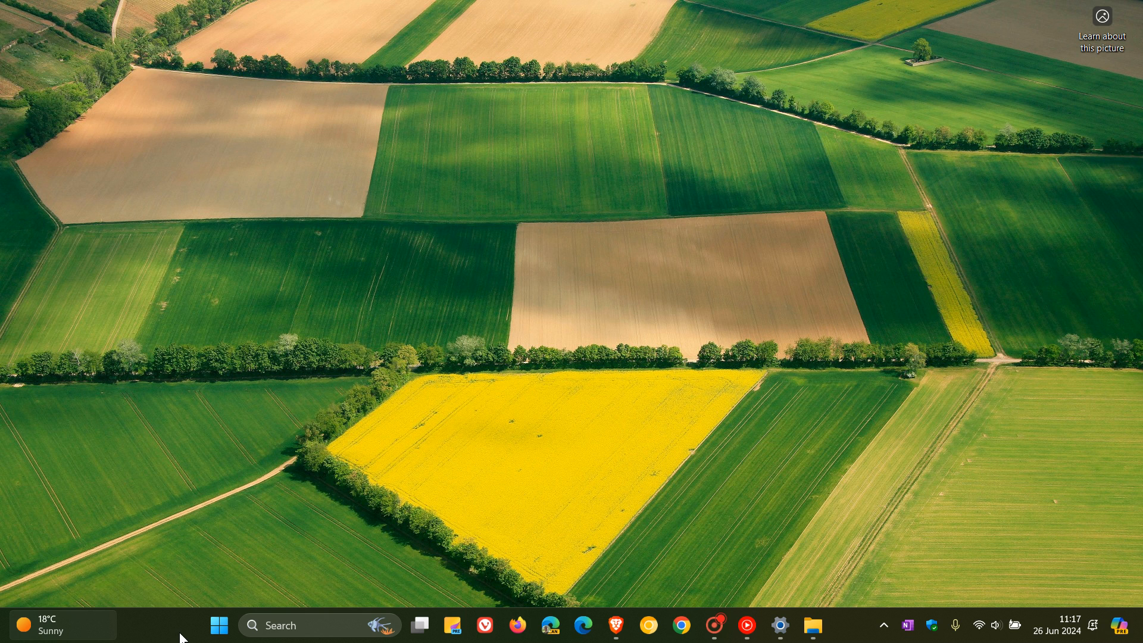
mouse_move(866, 395)
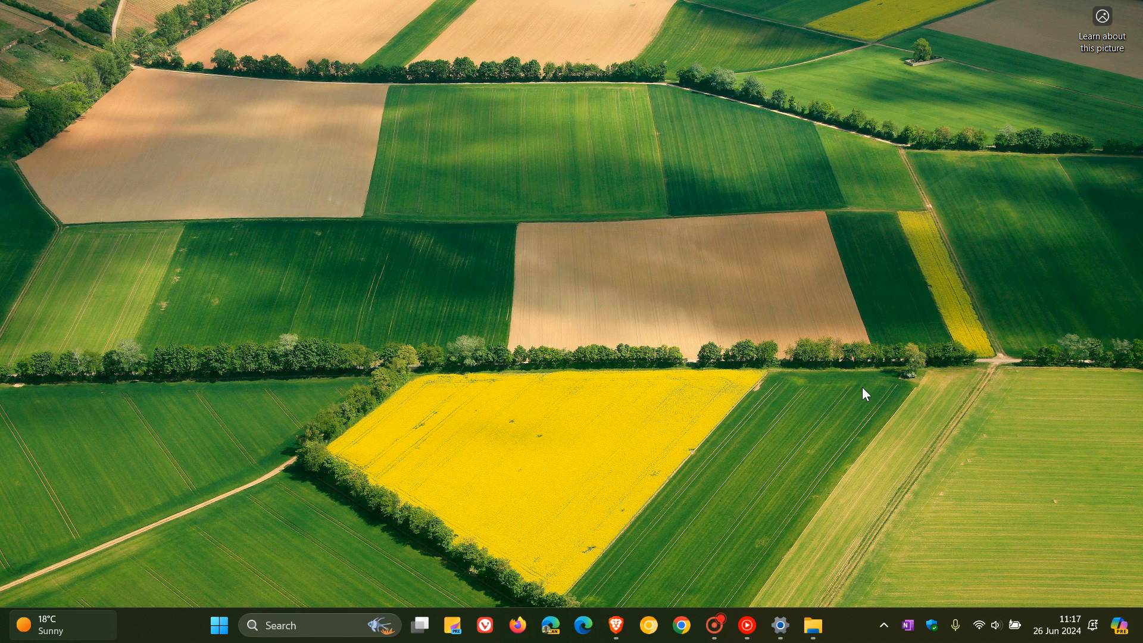
Bring up Task Manager from the taskbar, showing its Processes page.
left_click(812, 626)
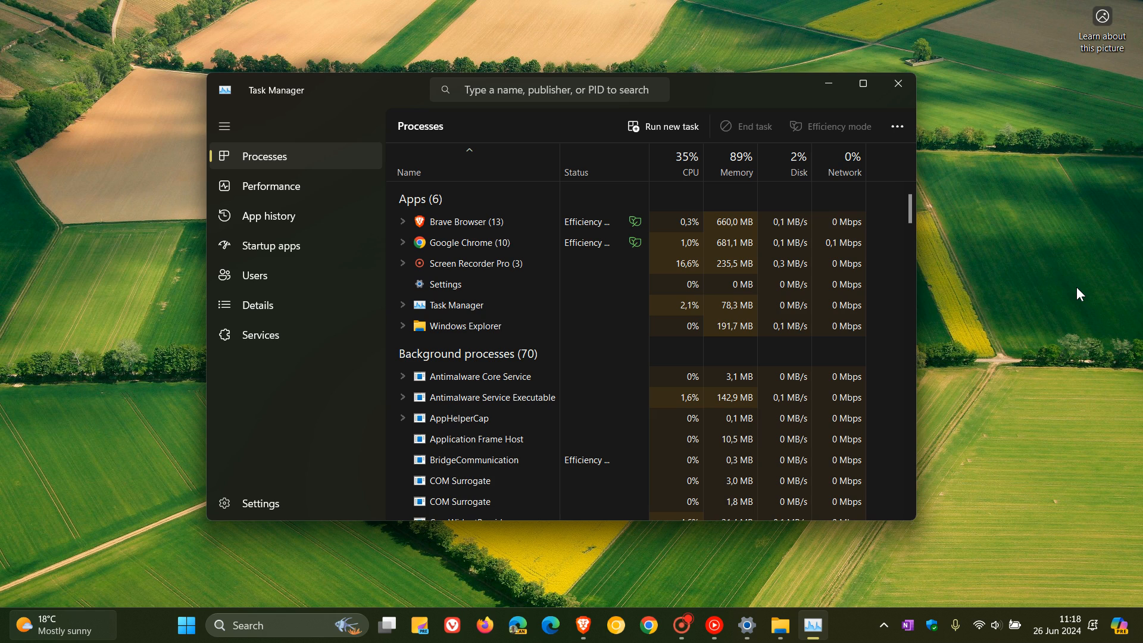
Close the Task Manager window, returning to the empty desktop.
left_click(897, 83)
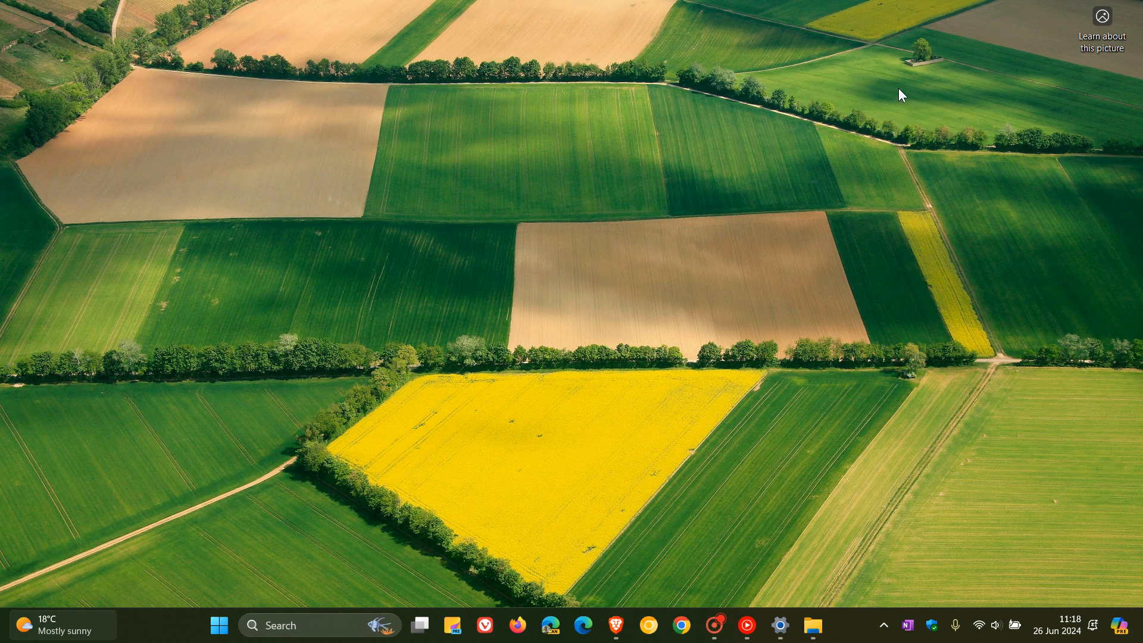
mouse_move(675, 256)
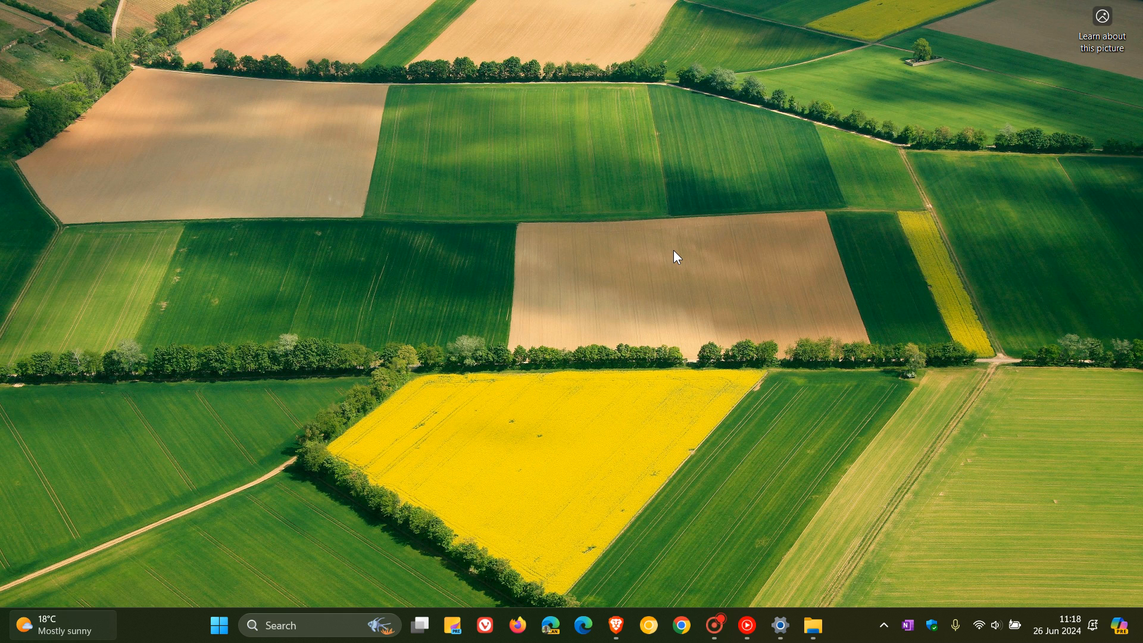
mouse_move(307, 625)
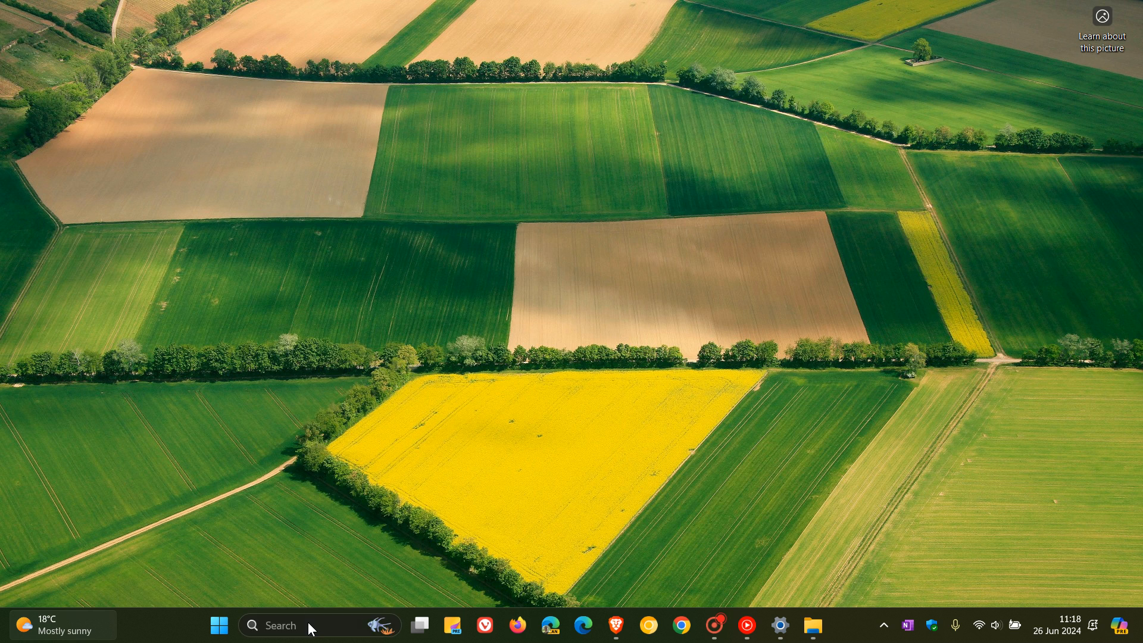
Search 'winver' from the taskbar to show About Windows, version 23H2 build 22631.3810.
left_click(280, 624)
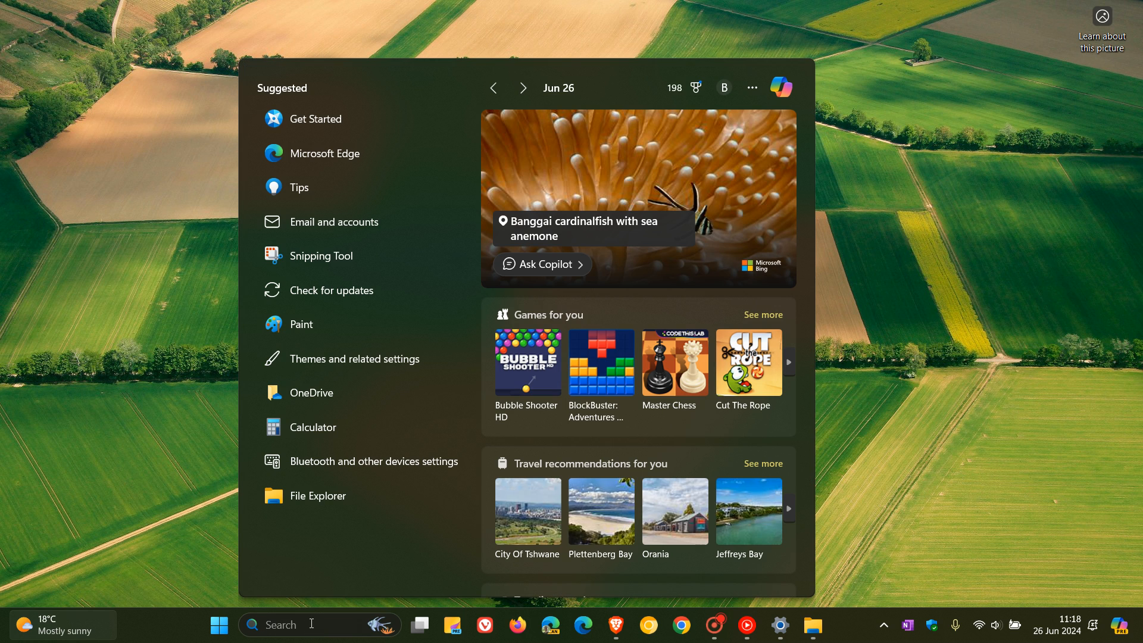
type("wi")
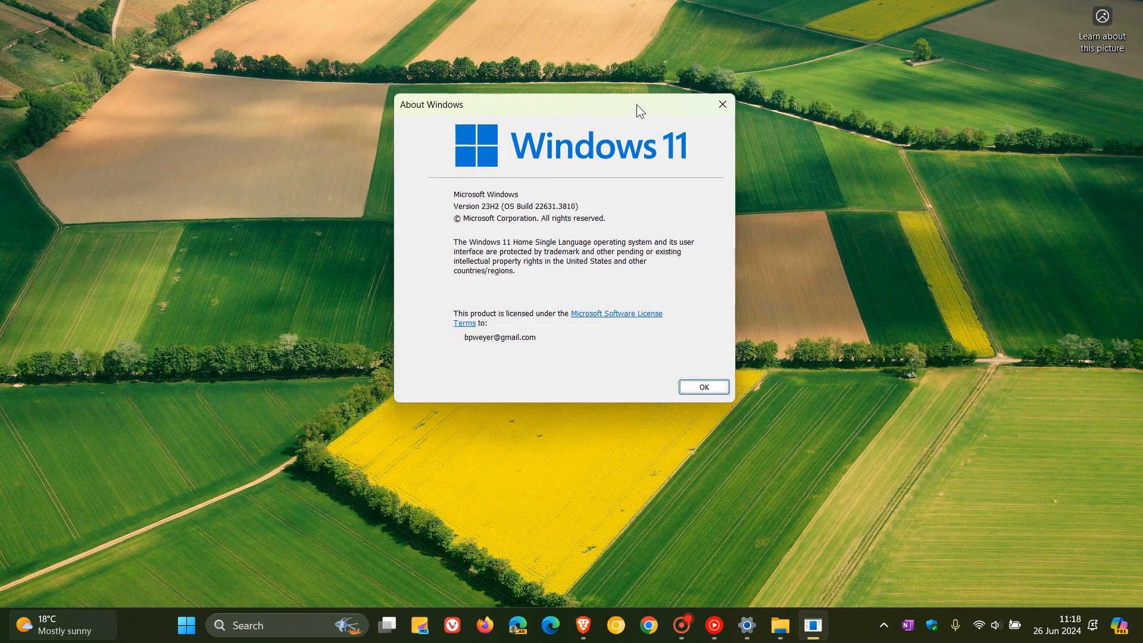
Nudge the About Windows dialog lower right, then dismiss it.
left_click_drag(510, 103, 541, 118)
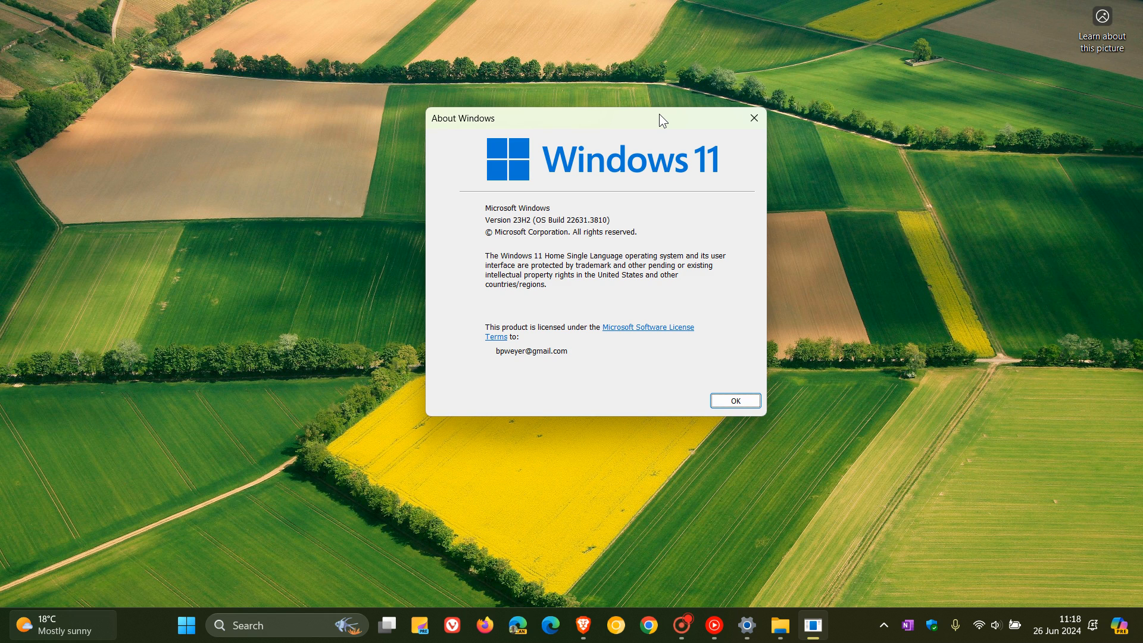
mouse_move(575, 236)
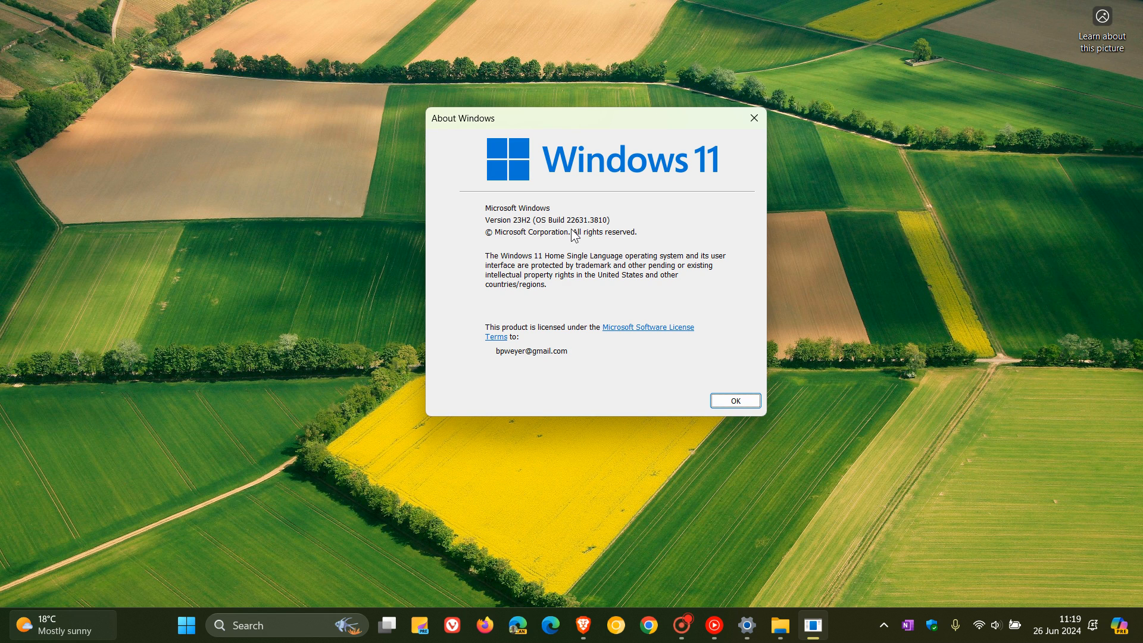
mouse_move(581, 235)
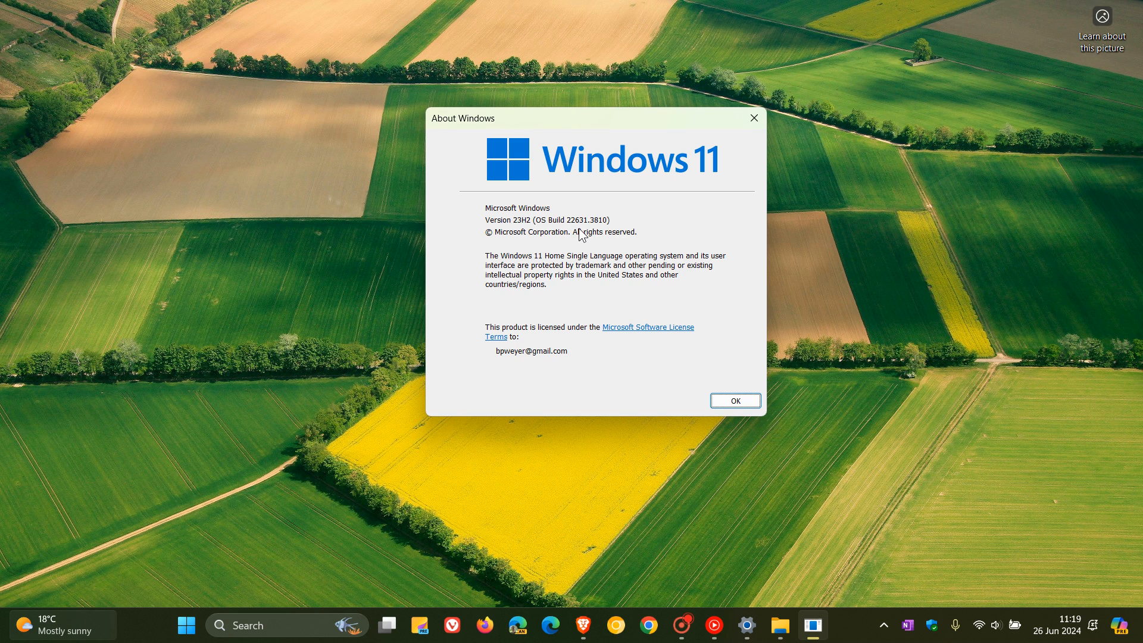
mouse_move(597, 234)
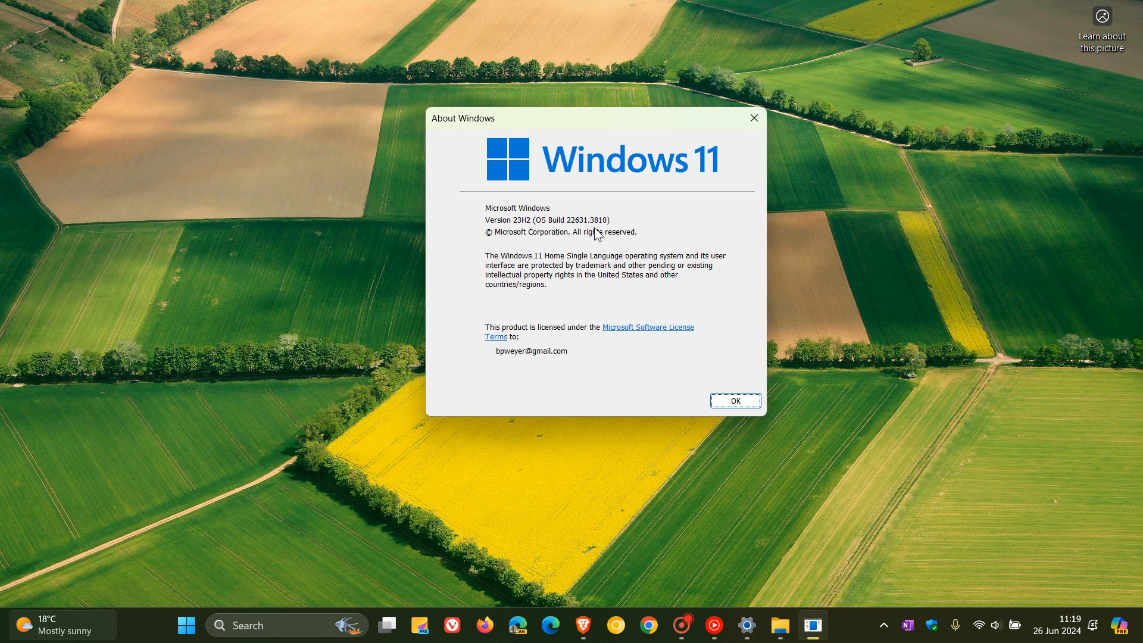
left_click(734, 401)
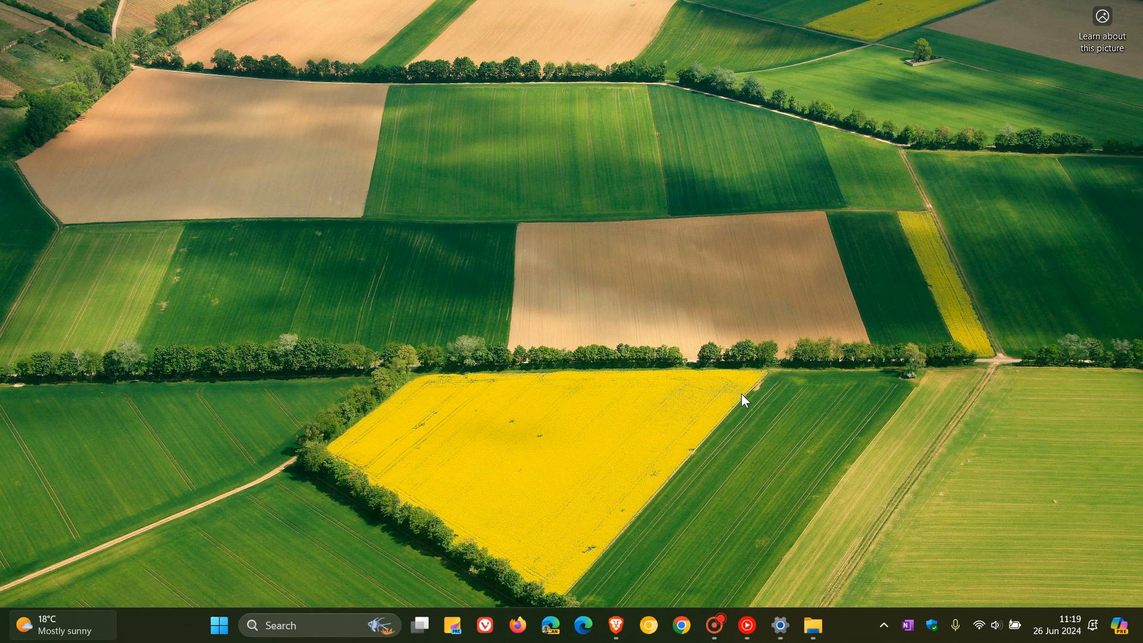
mouse_move(630, 123)
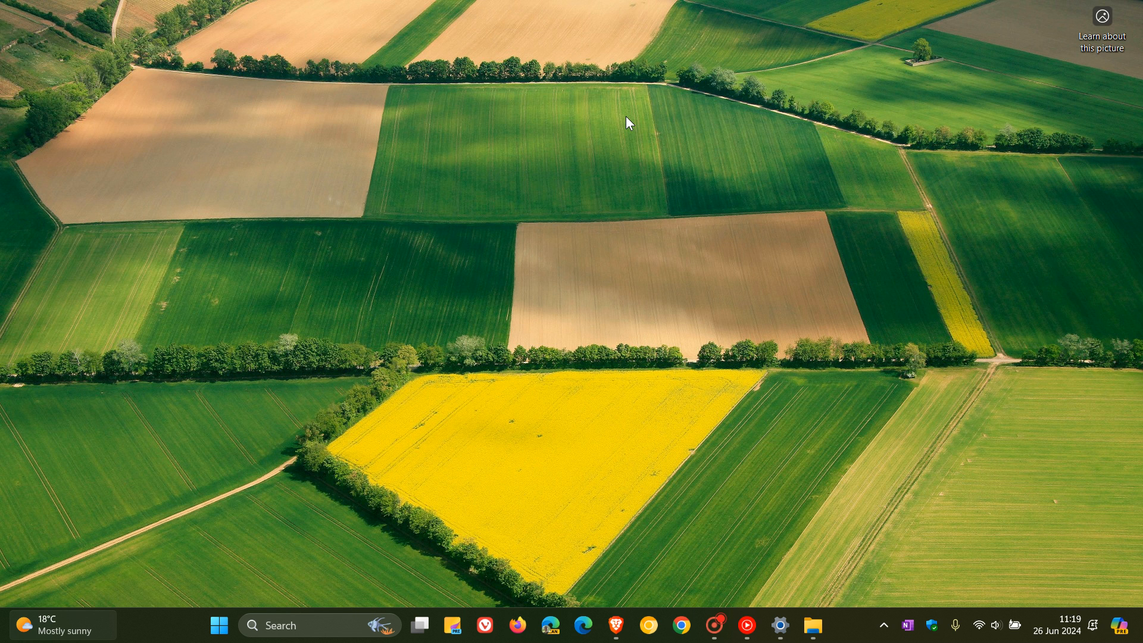